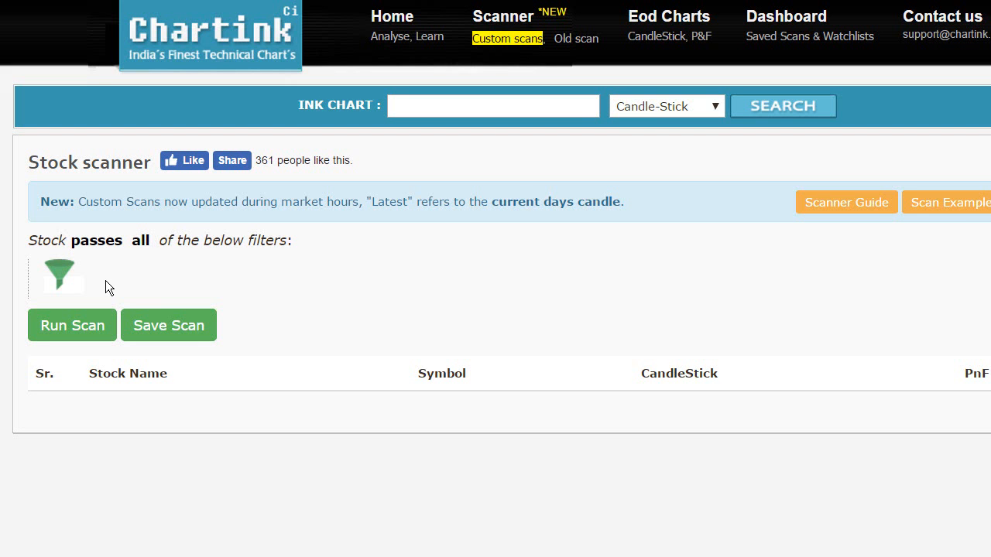
Start a new scanner filter and list the values it can take
{"action": "scroll", "scroll_direction": "down", "scroll_amount": 3}
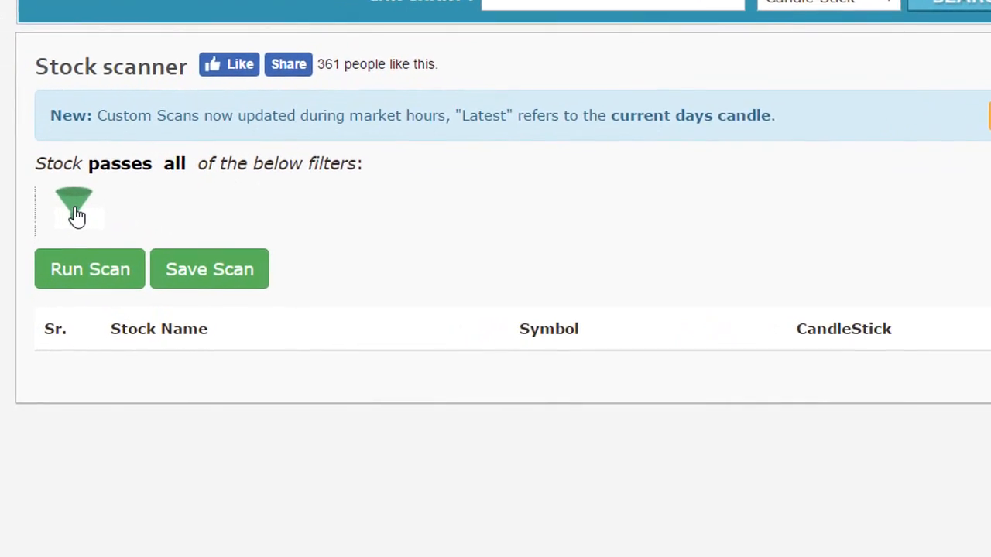
{"action": "left_click", "coordinate": [78, 209]}
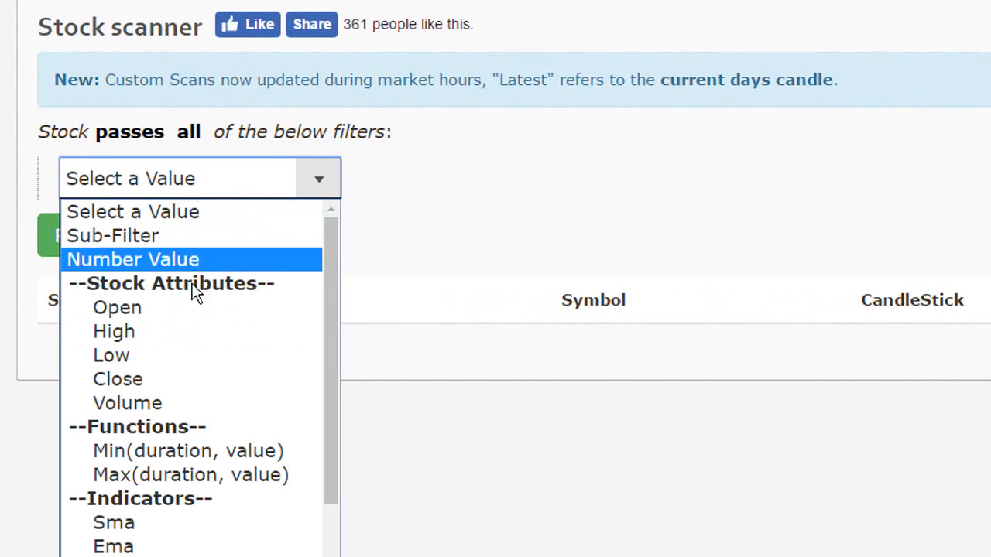
{"action": "mouse_move", "coordinate": [224, 473]}
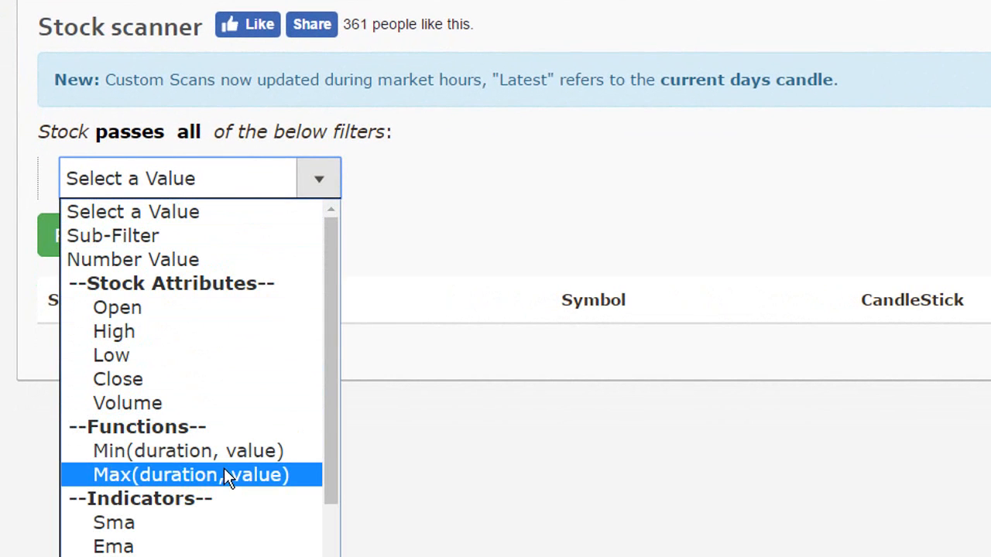
{"action": "mouse_move", "coordinate": [217, 451]}
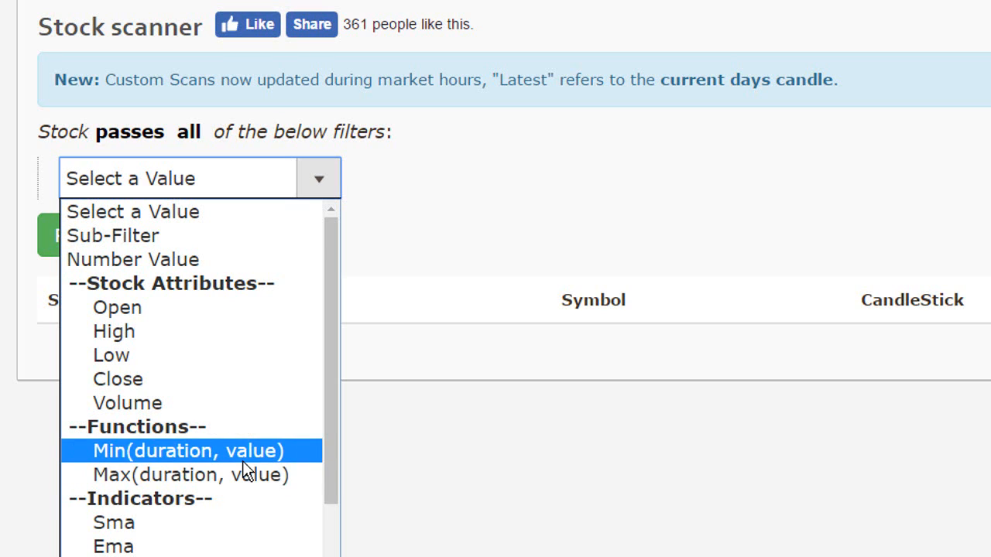
Make the filter Max(20, Open), keeping Open as the attribute inside the maximum
{"action": "left_click", "coordinate": [192, 474]}
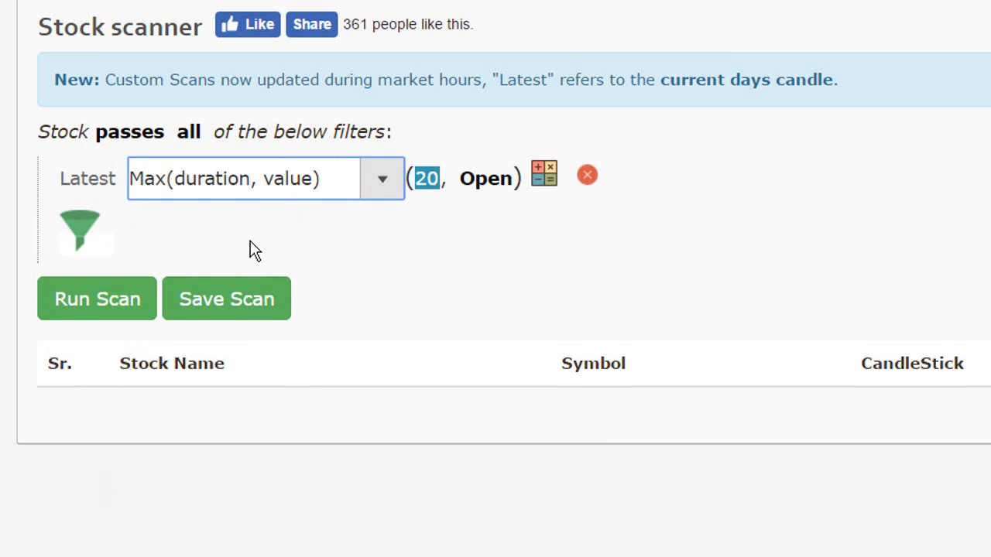
{"action": "mouse_move", "coordinate": [323, 200]}
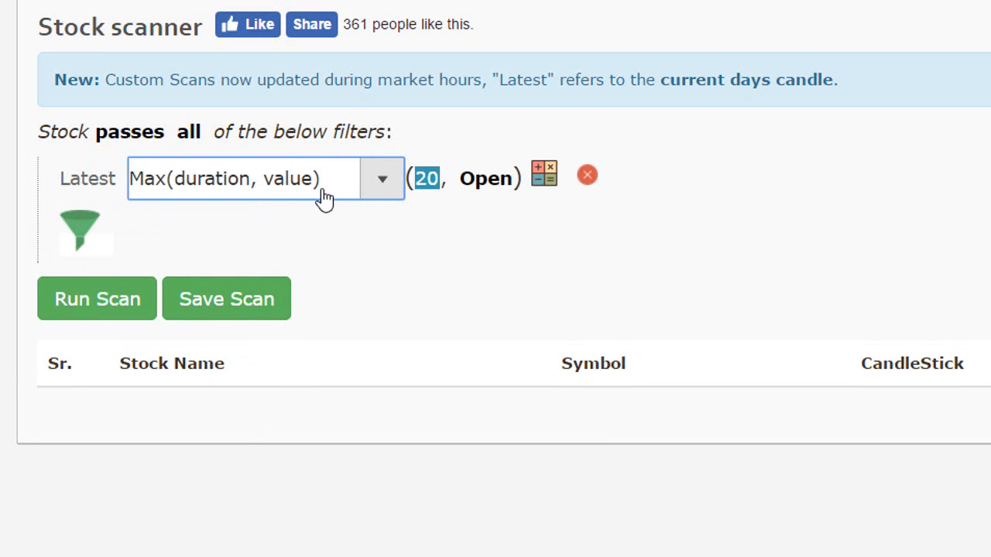
{"action": "mouse_move", "coordinate": [387, 235]}
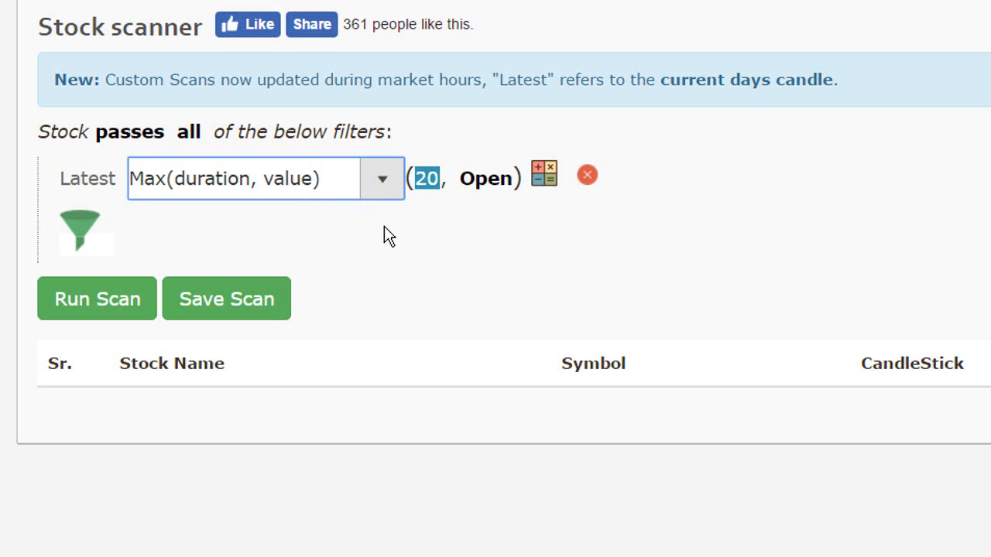
{"action": "mouse_move", "coordinate": [323, 235]}
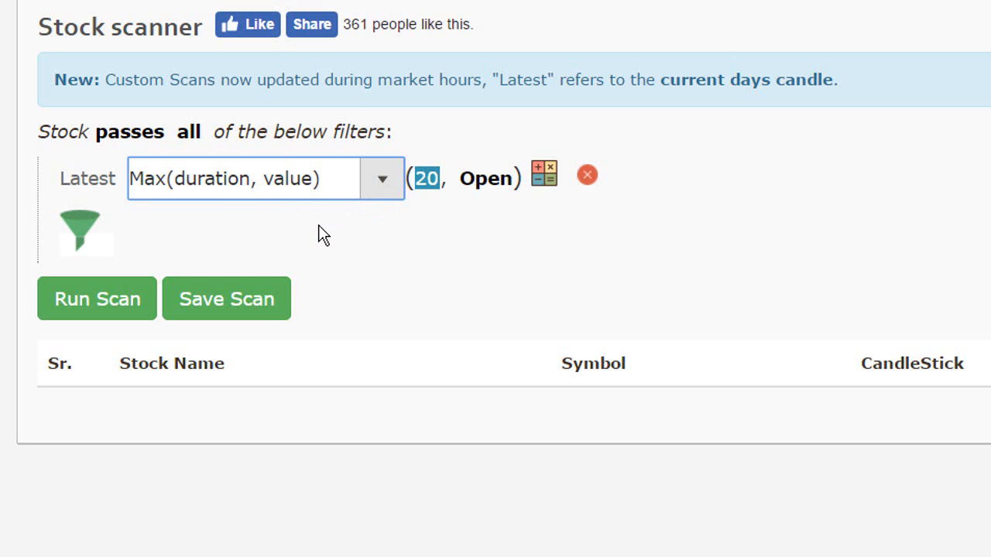
{"action": "left_click", "coordinate": [381, 178]}
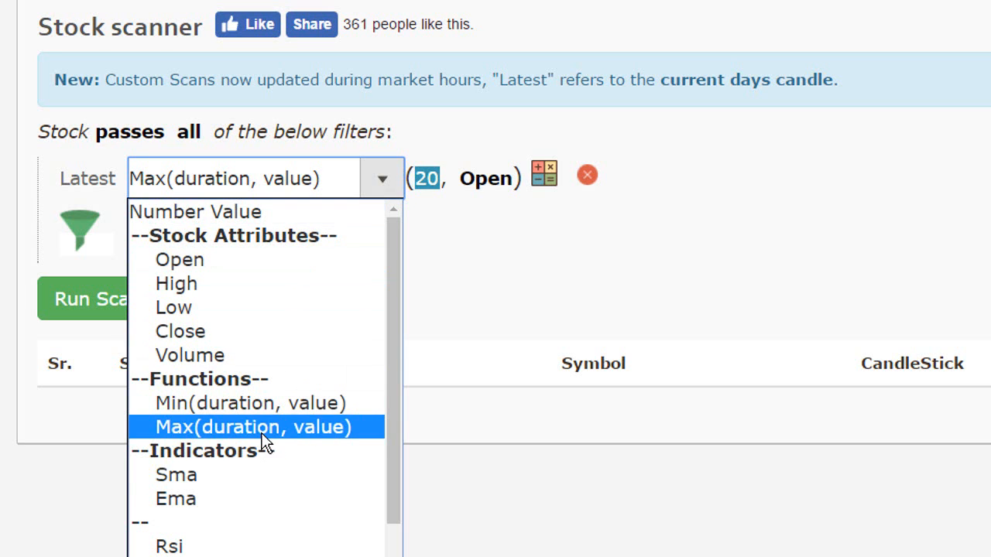
{"action": "left_click", "coordinate": [253, 427]}
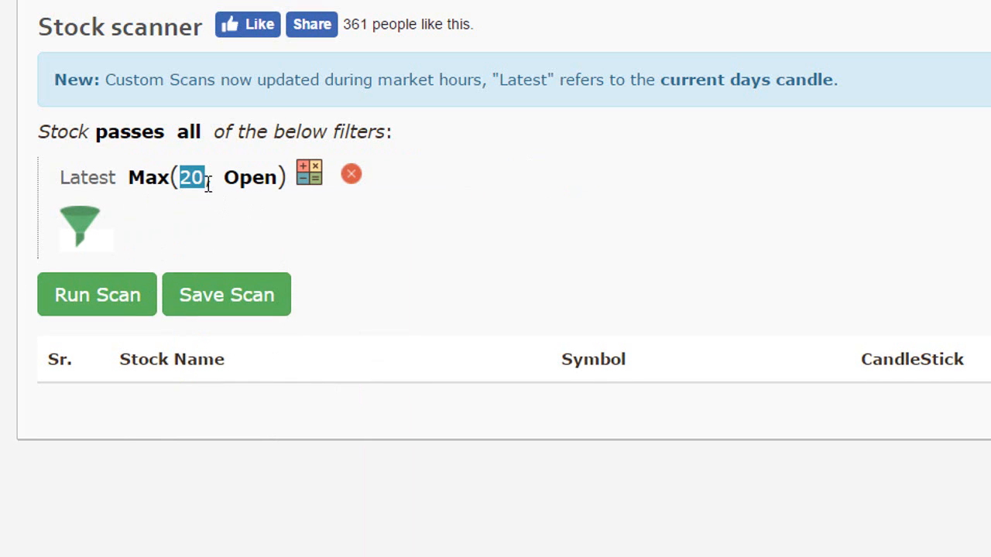
{"action": "mouse_move", "coordinate": [256, 194]}
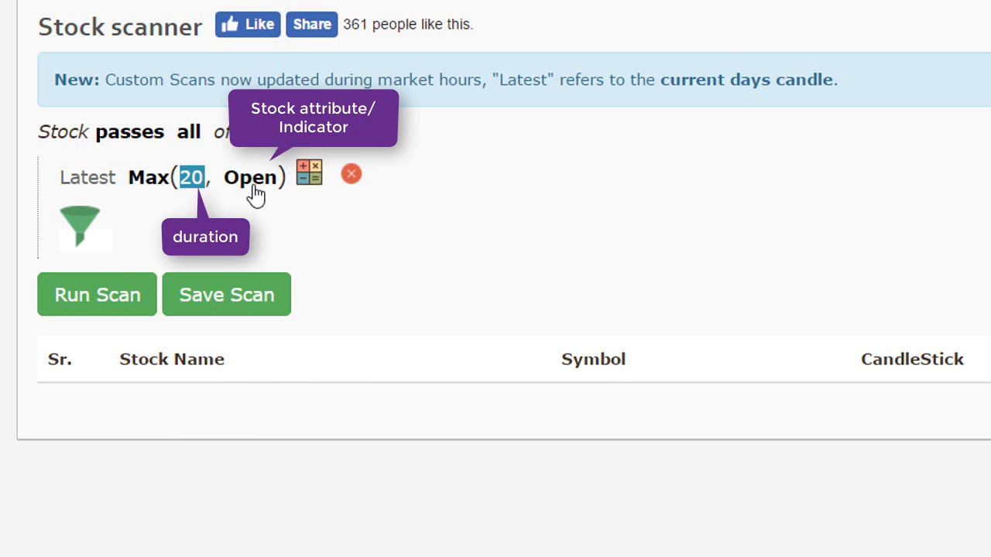
{"action": "left_click", "coordinate": [251, 176]}
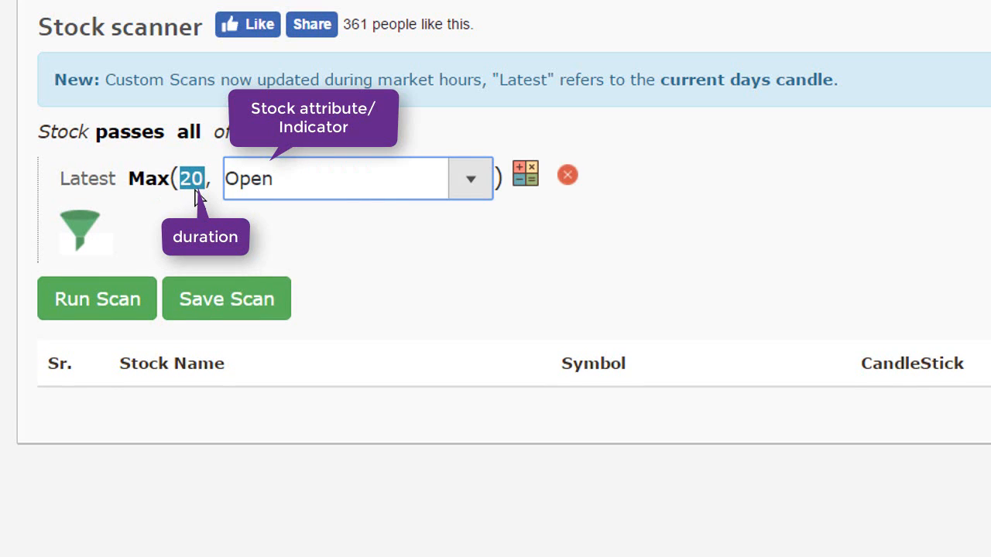
{"action": "mouse_move", "coordinate": [293, 192]}
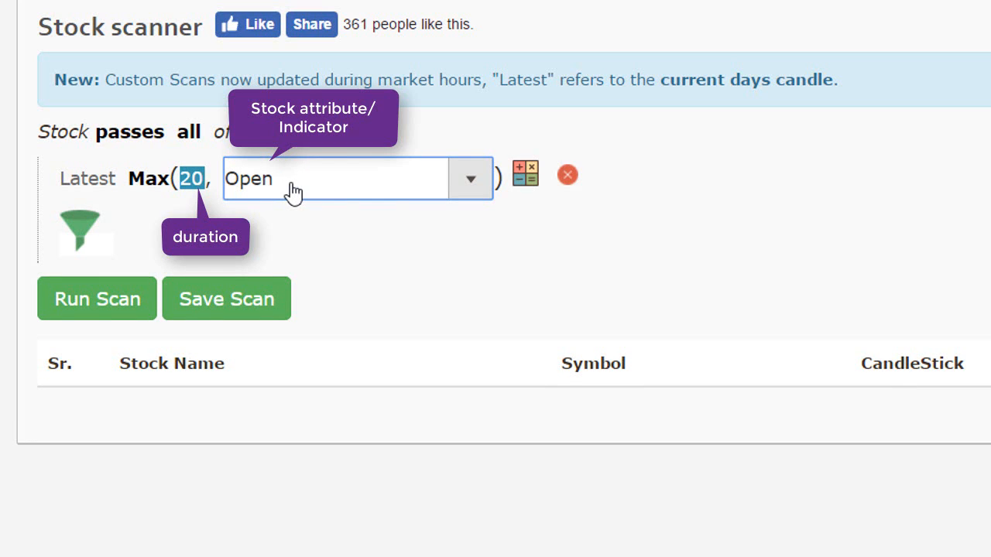
{"action": "left_click", "coordinate": [470, 178]}
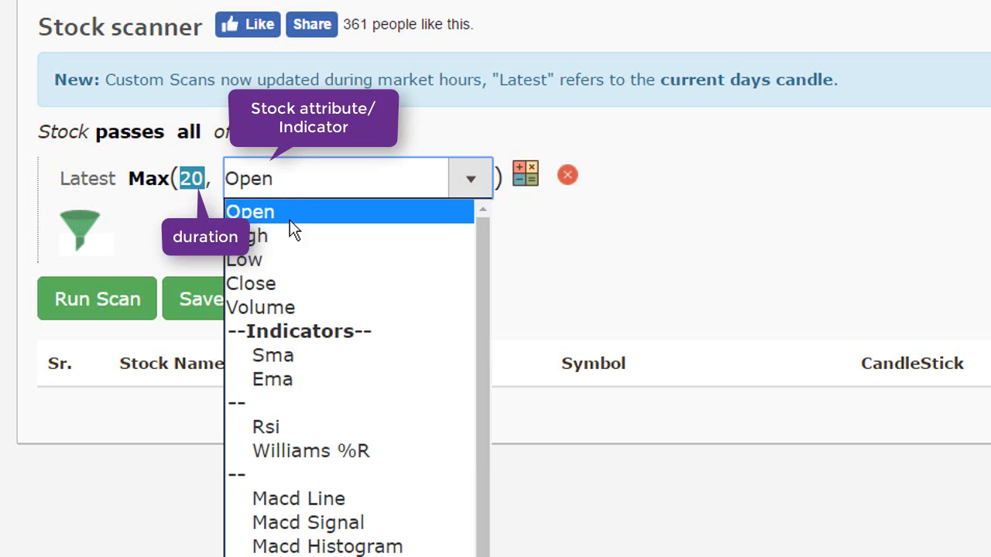
{"action": "left_click", "coordinate": [249, 210]}
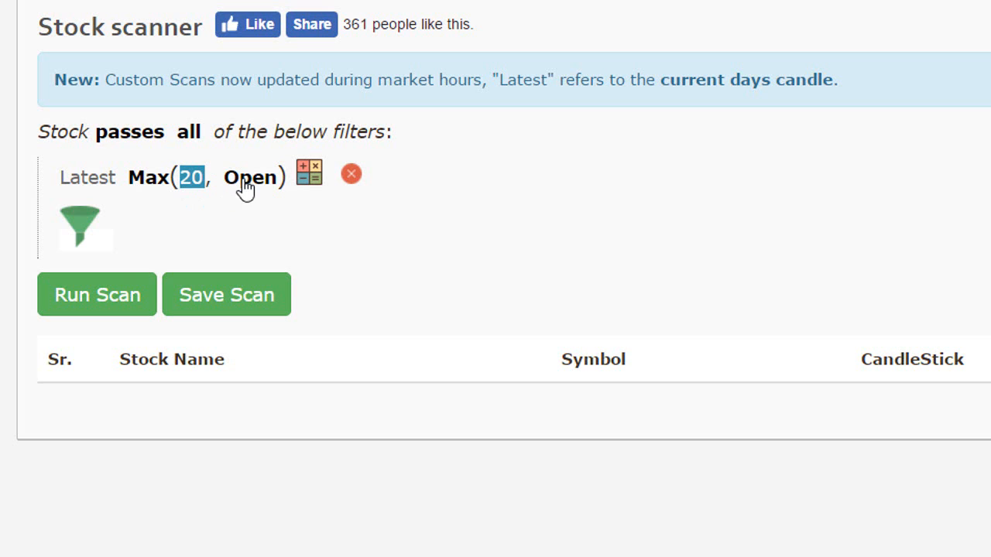
Change the filter to Max(252, High): attribute High, duration 252 candles
{"action": "left_click", "coordinate": [250, 176]}
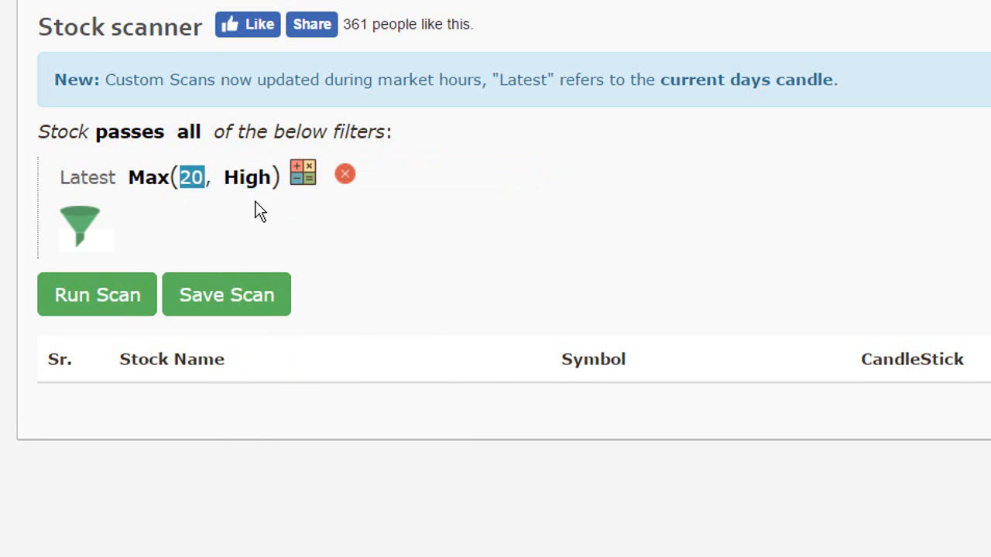
{"action": "mouse_move", "coordinate": [271, 235]}
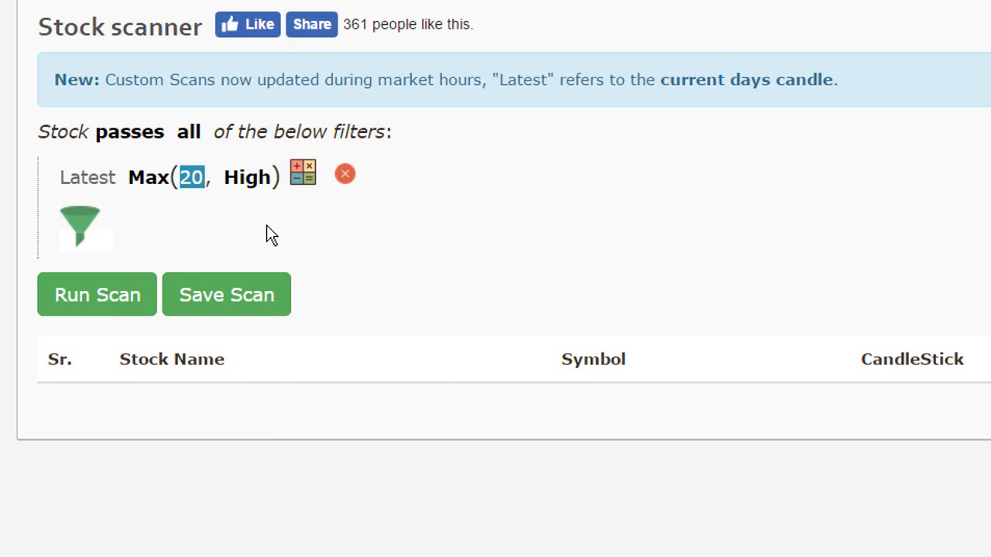
{"action": "mouse_move", "coordinate": [109, 186]}
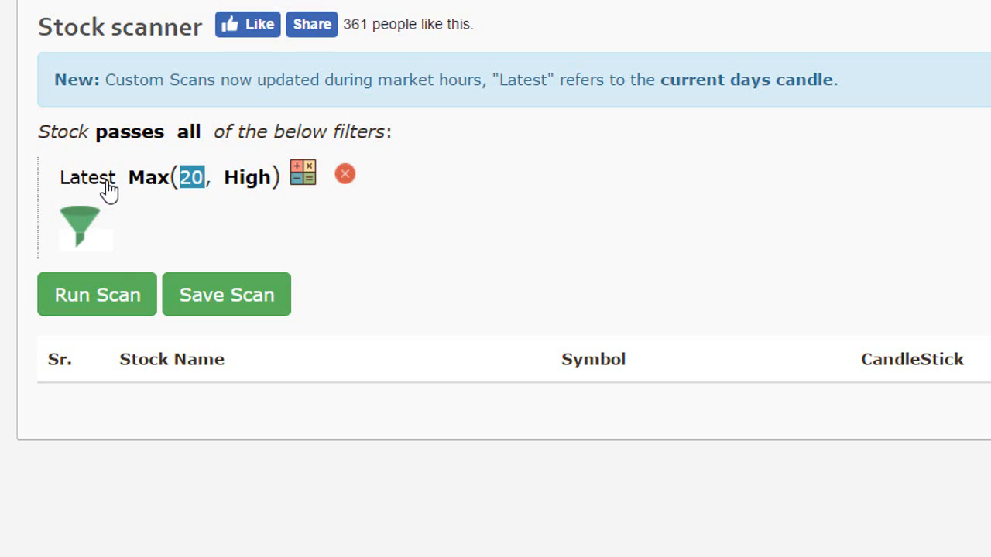
{"action": "mouse_move", "coordinate": [249, 205]}
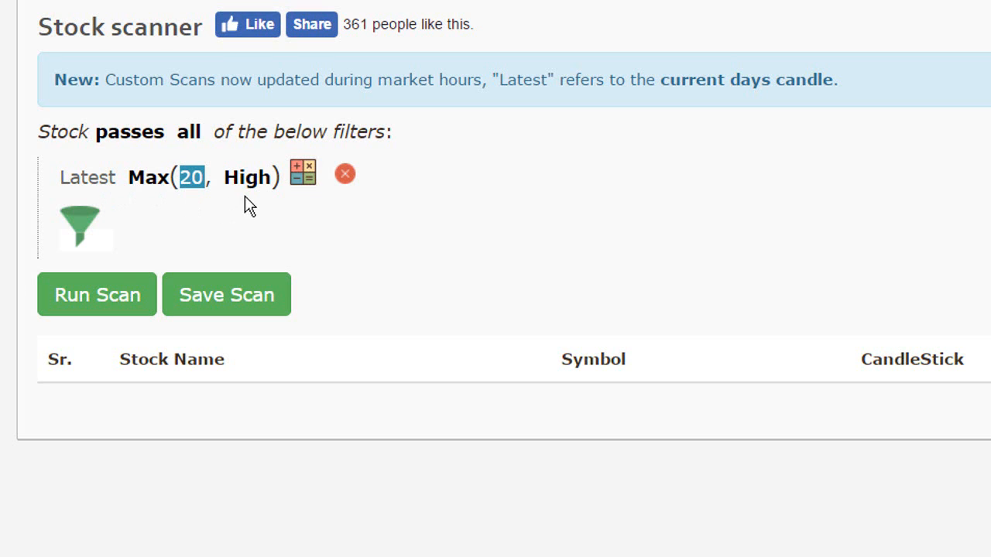
{"action": "left_click", "coordinate": [192, 176]}
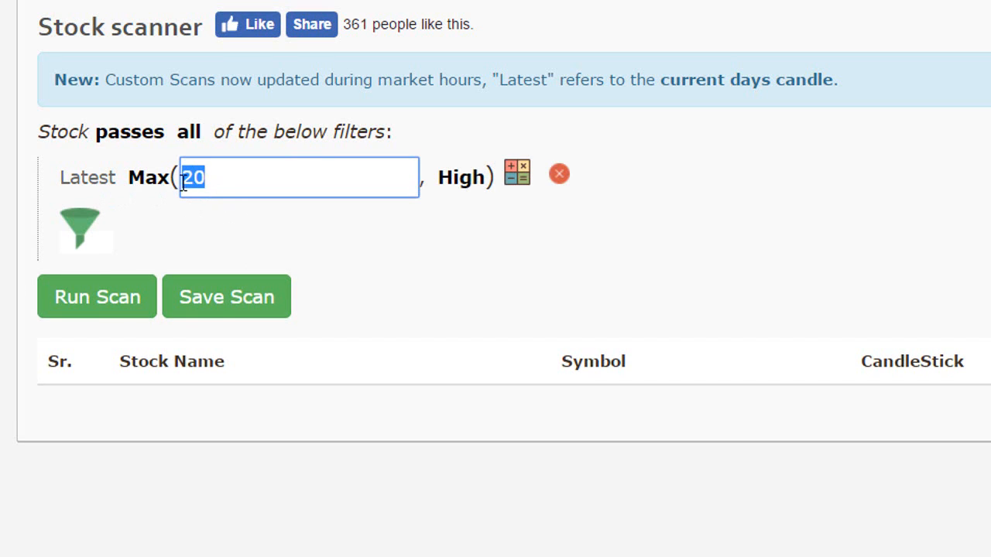
{"action": "mouse_move", "coordinate": [242, 189]}
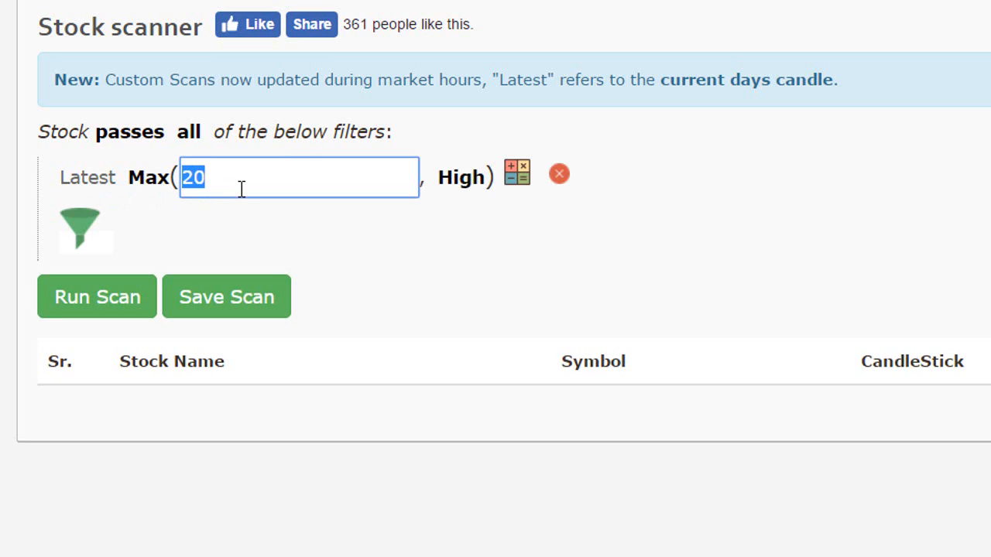
{"action": "mouse_move", "coordinate": [483, 158]}
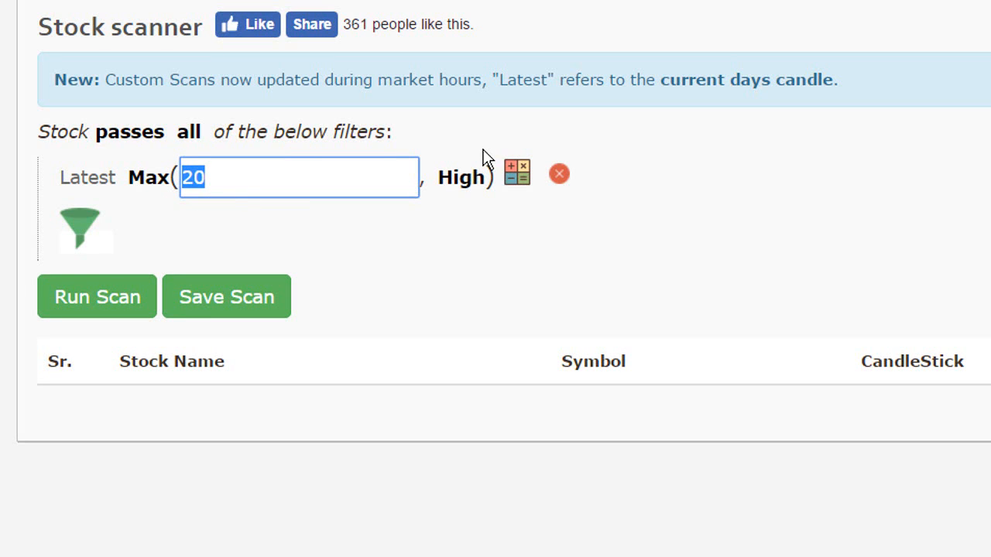
{"action": "type", "text": "252"}
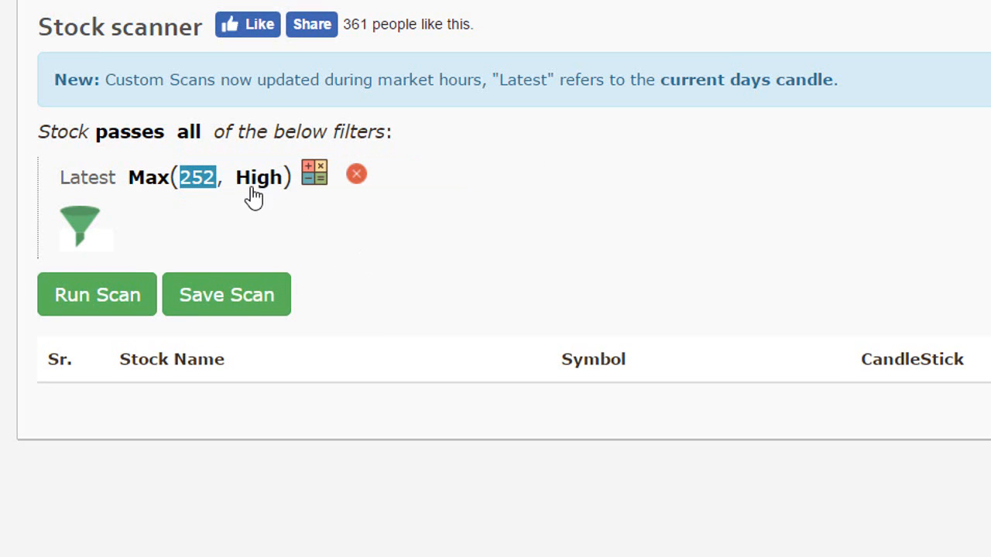
{"action": "mouse_move", "coordinate": [254, 189]}
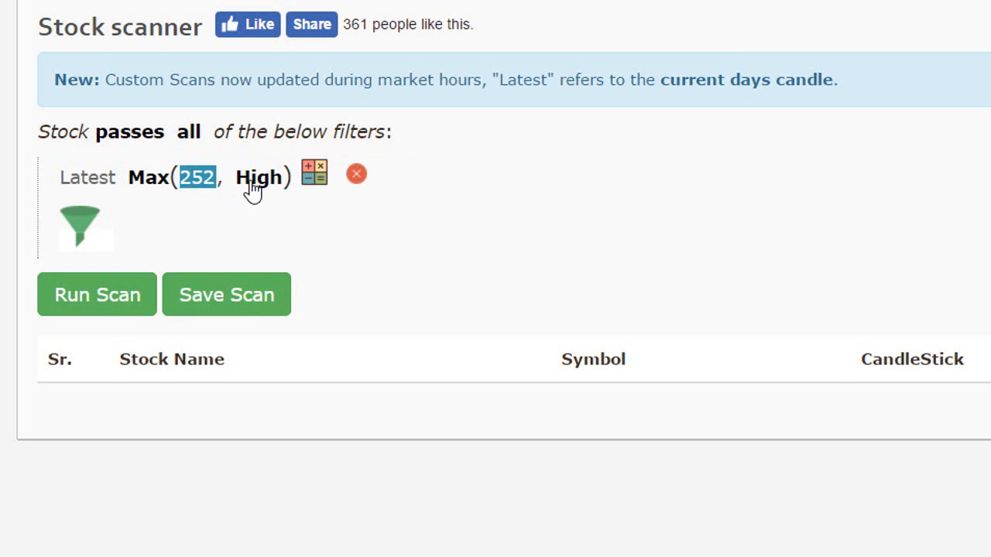
{"action": "mouse_move", "coordinate": [256, 203]}
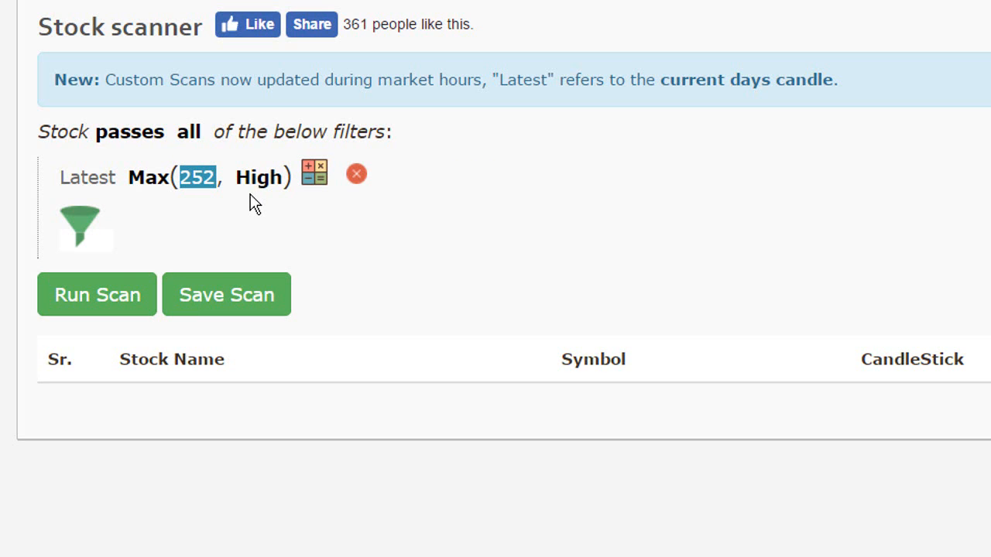
{"action": "mouse_move", "coordinate": [208, 195]}
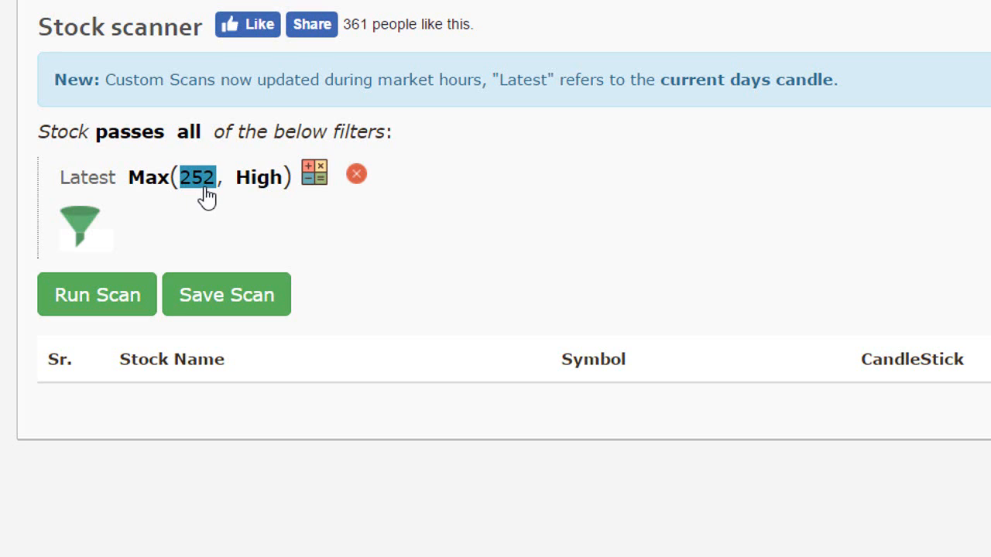
{"action": "mouse_move", "coordinate": [155, 192]}
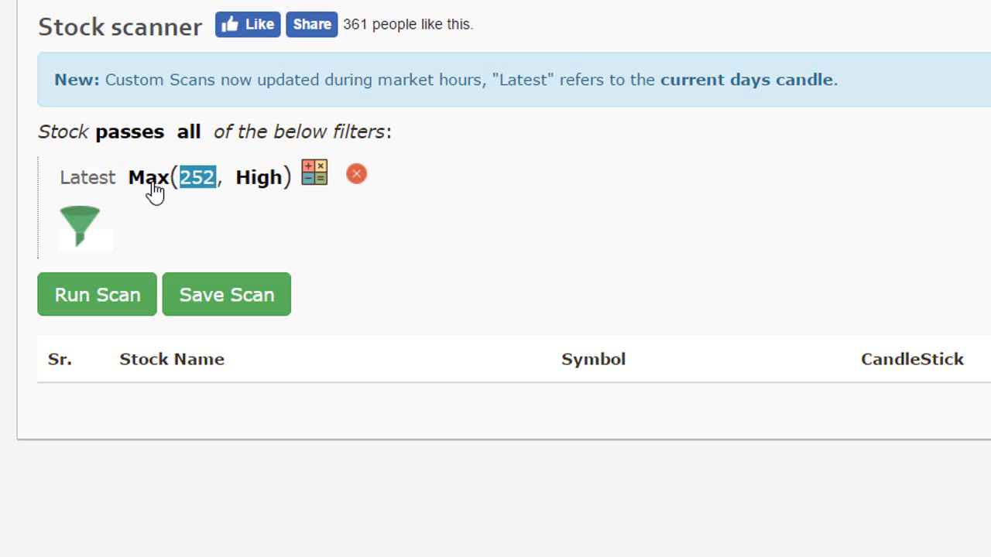
{"action": "mouse_move", "coordinate": [246, 178]}
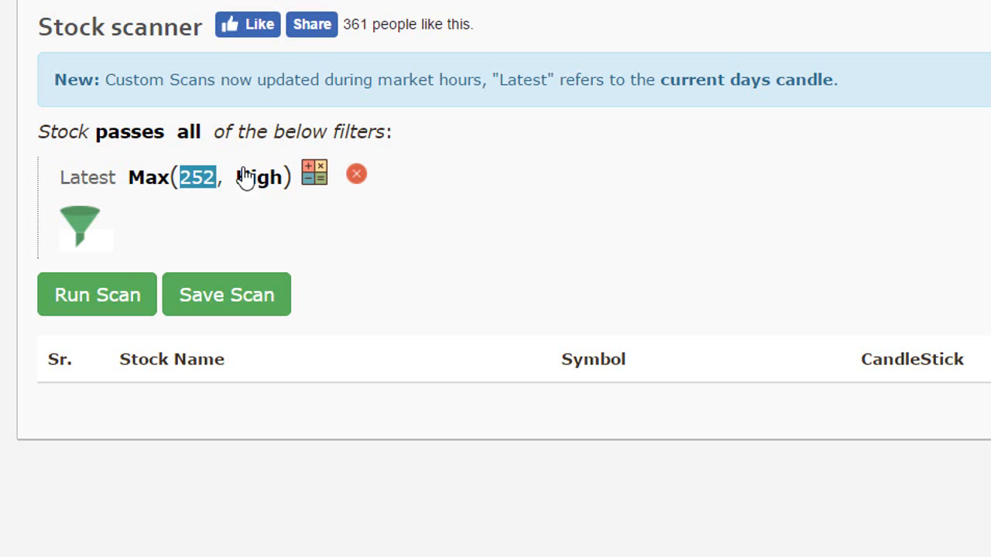
{"action": "mouse_move", "coordinate": [288, 222]}
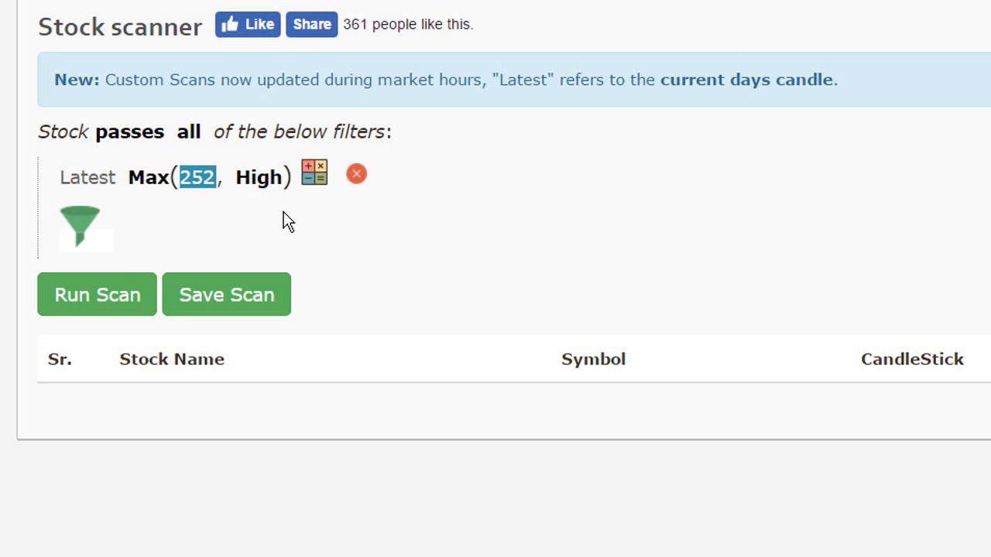
{"action": "mouse_move", "coordinate": [356, 174]}
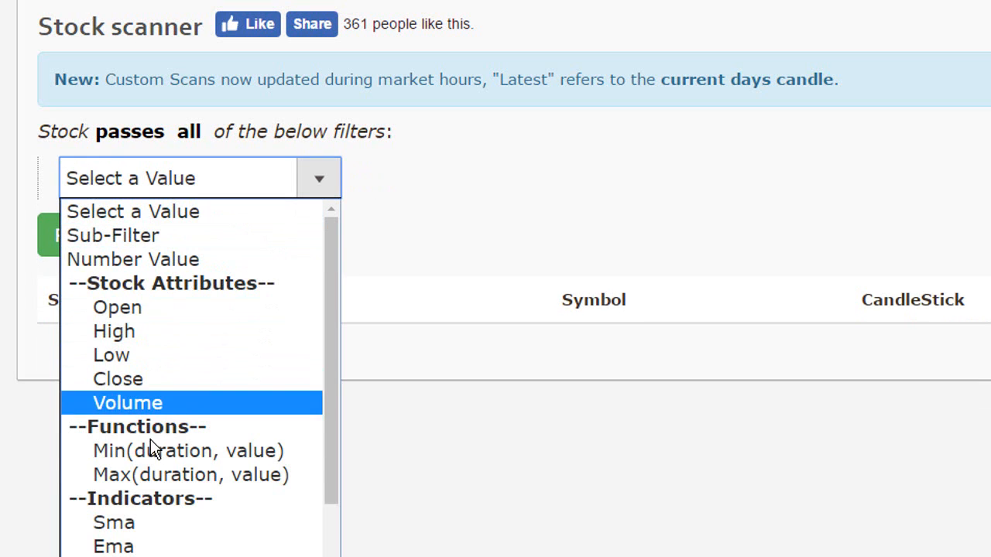
Rebuild the filter as Latest Max(20, Open) and list its candle timeframes
{"action": "left_click", "coordinate": [189, 474]}
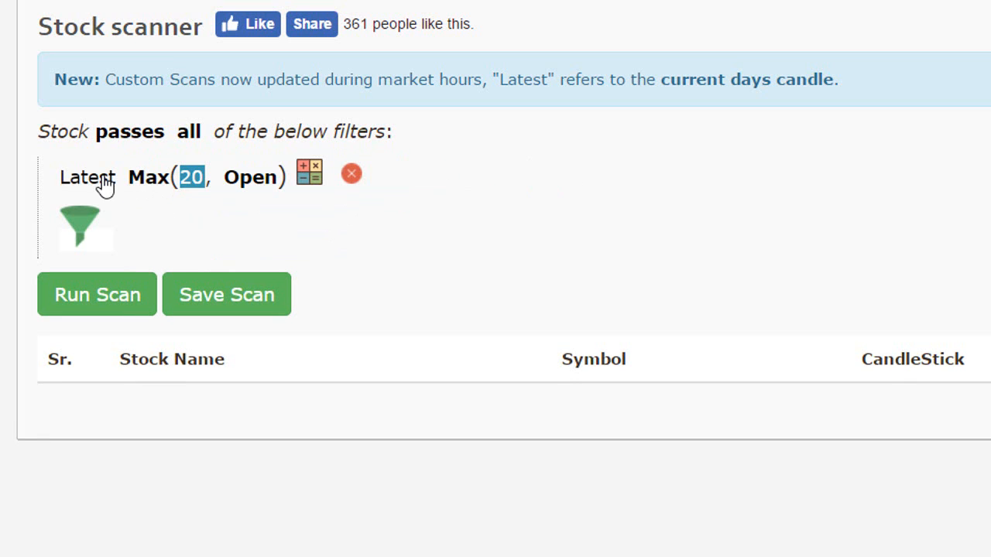
{"action": "left_click", "coordinate": [87, 176]}
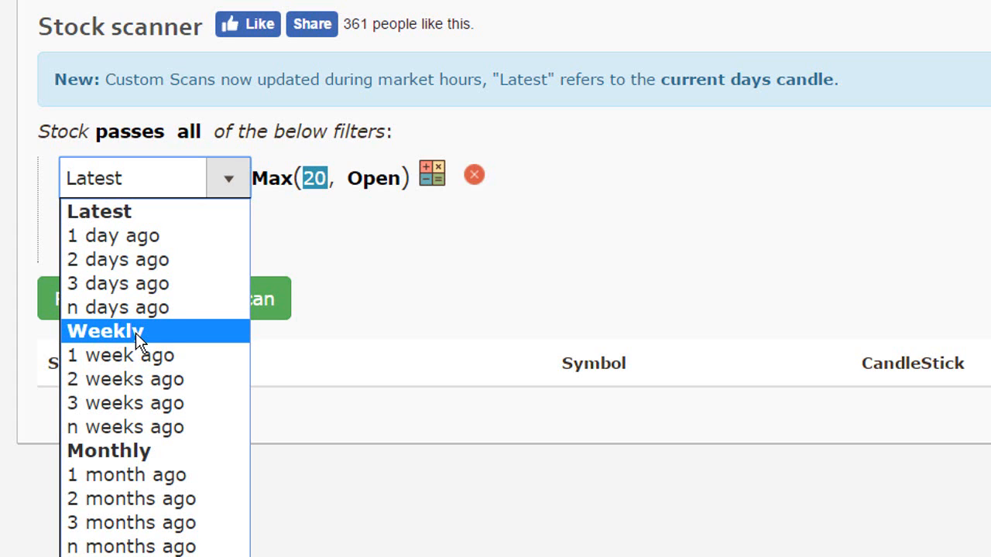
{"action": "mouse_move", "coordinate": [139, 211]}
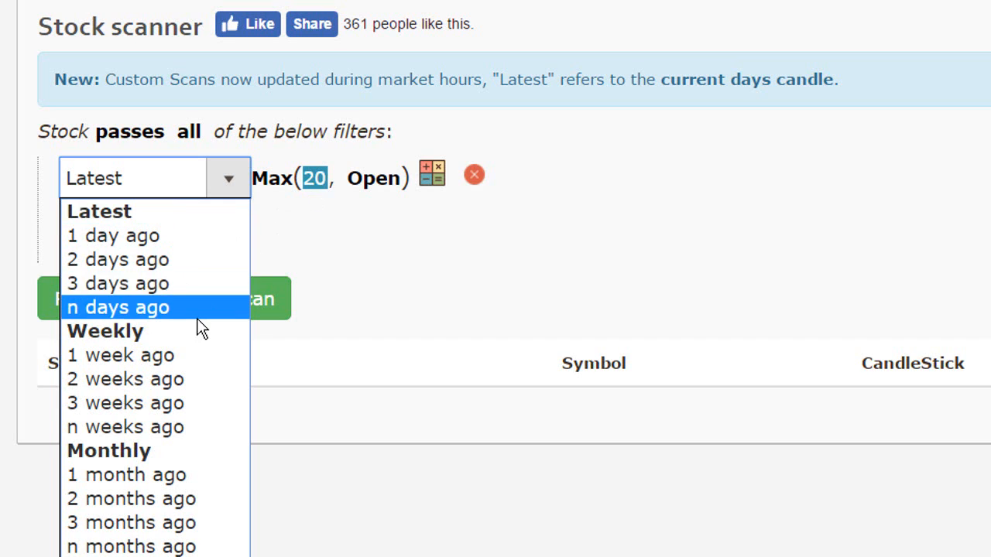
{"action": "mouse_move", "coordinate": [198, 331]}
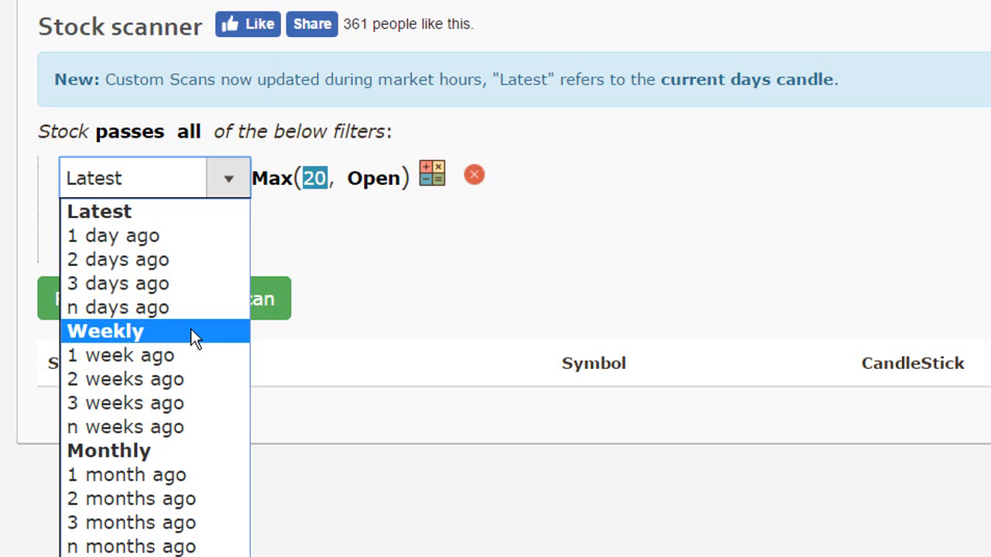
Make the filter Weekly Max(52, High): weekly candles, duration 52, attribute High
{"action": "left_click", "coordinate": [105, 331]}
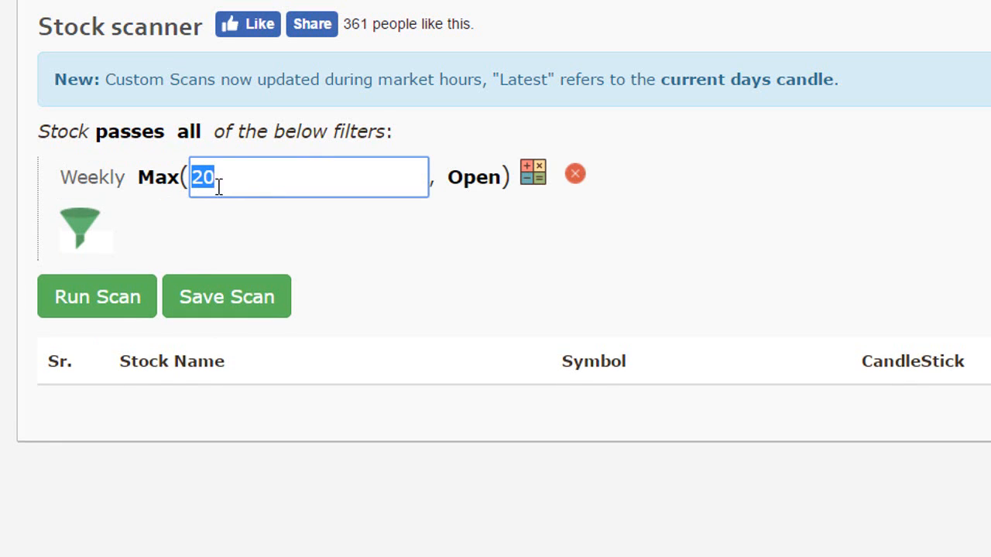
{"action": "mouse_move", "coordinate": [239, 227]}
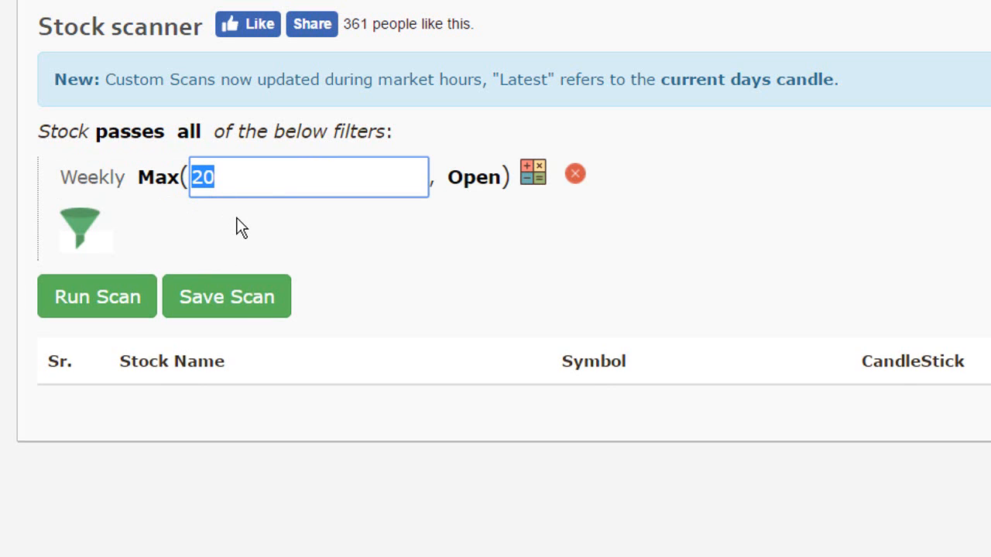
{"action": "type", "text": "52"}
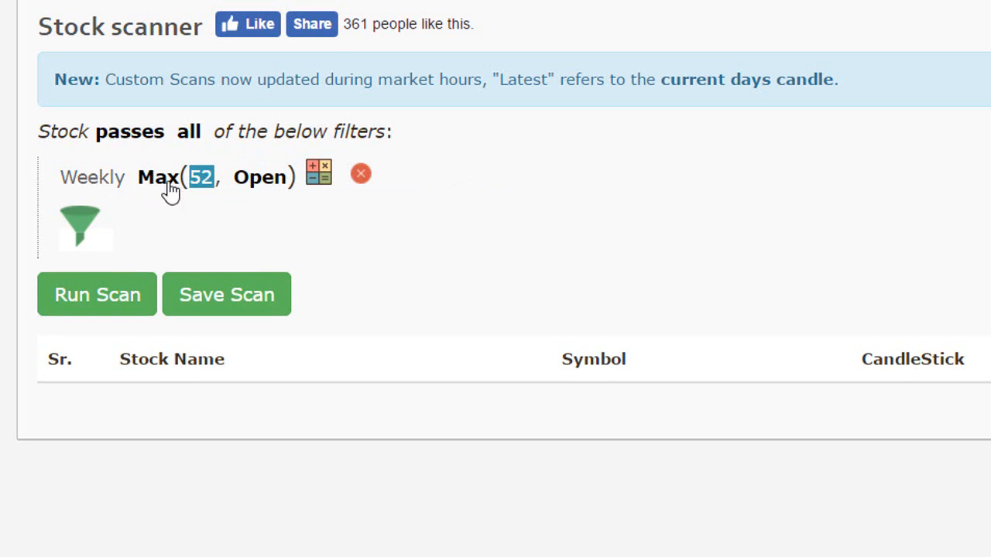
{"action": "mouse_move", "coordinate": [200, 198]}
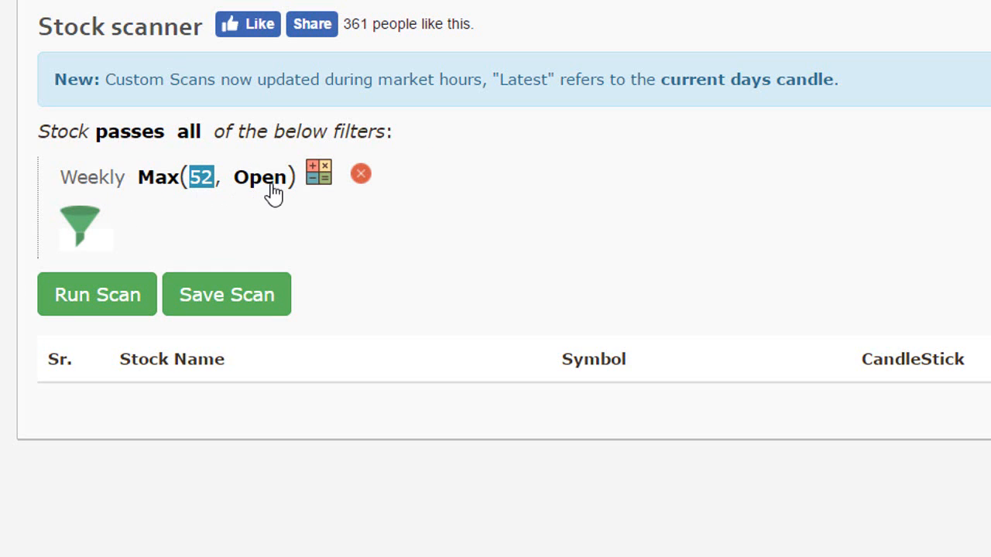
{"action": "left_click", "coordinate": [263, 177]}
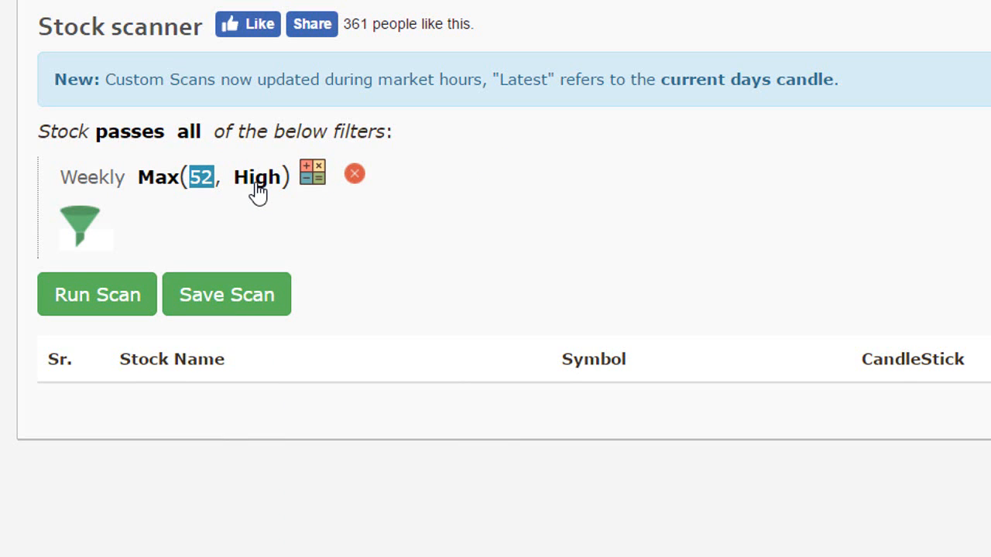
{"action": "mouse_move", "coordinate": [282, 209]}
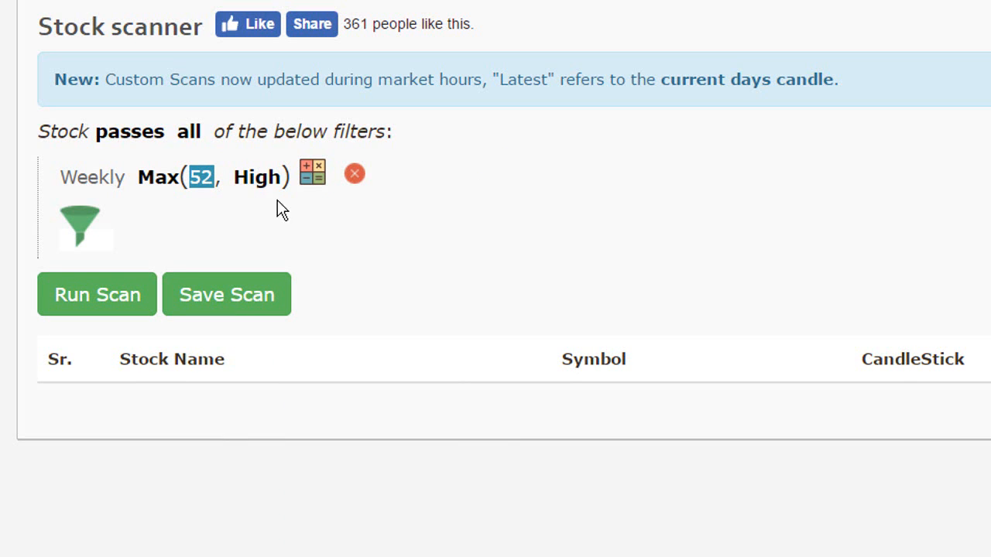
{"action": "mouse_move", "coordinate": [313, 173]}
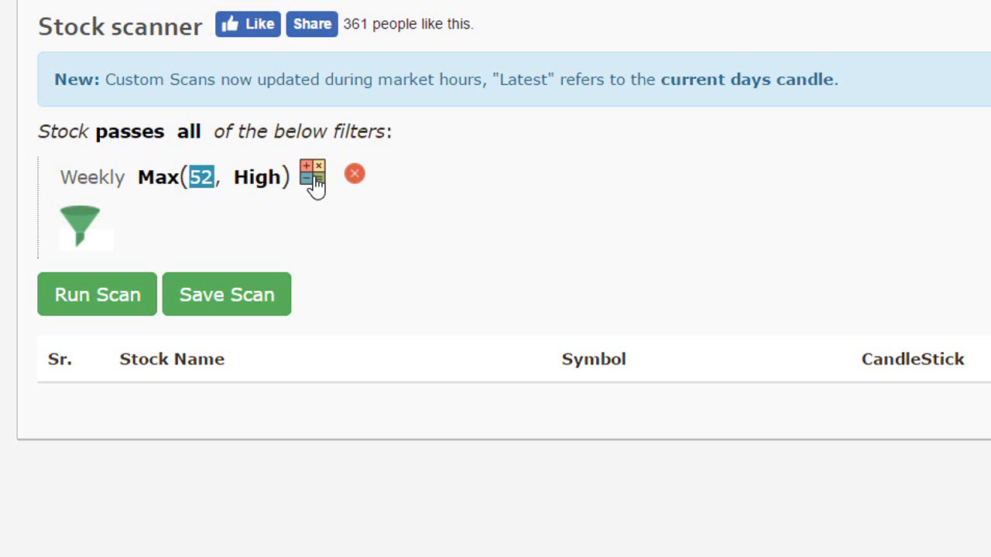
Extend the filter with Equals so it reads Weekly Max(52, High) Equals Latest High
{"action": "left_click", "coordinate": [313, 175]}
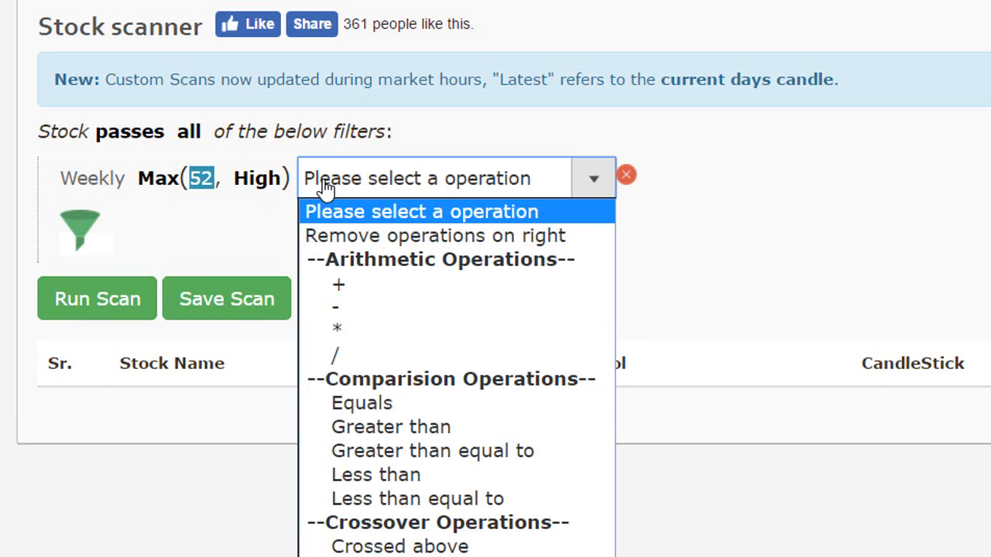
{"action": "left_click", "coordinate": [361, 403]}
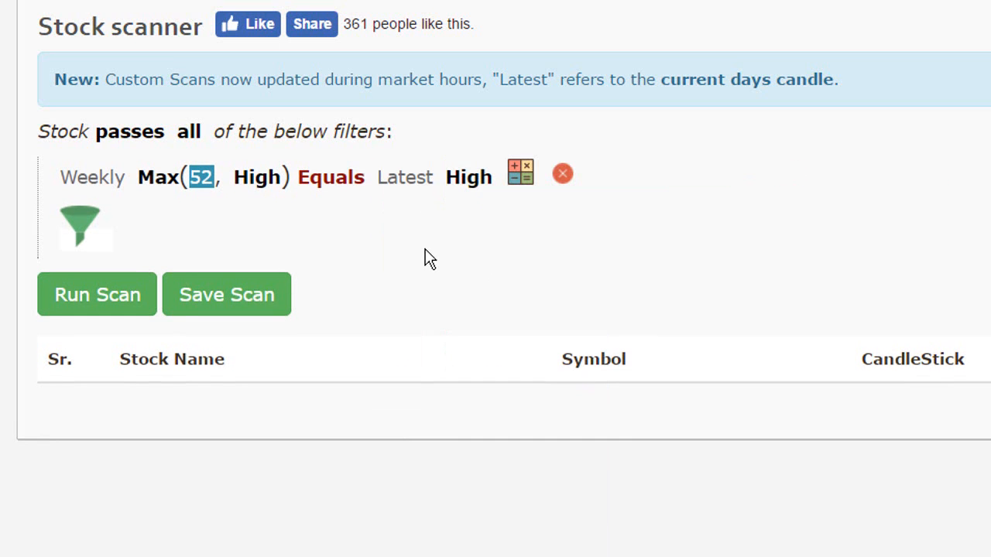
{"action": "mouse_move", "coordinate": [164, 266]}
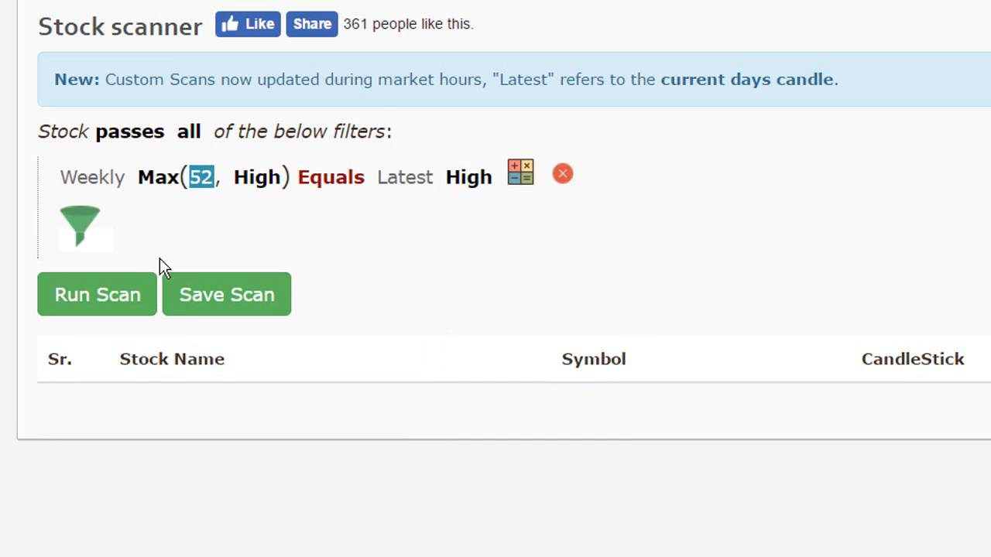
{"action": "mouse_move", "coordinate": [236, 194]}
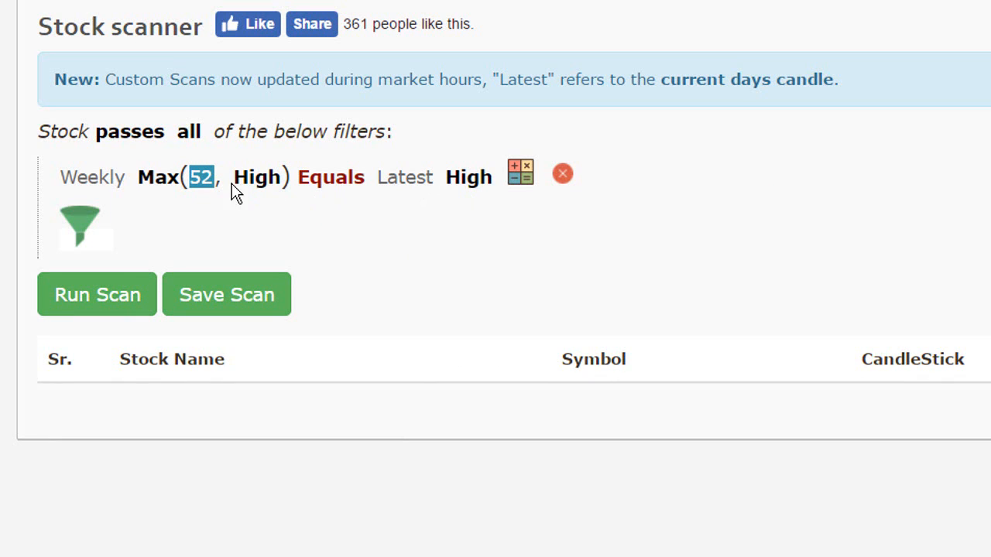
{"action": "mouse_move", "coordinate": [255, 211]}
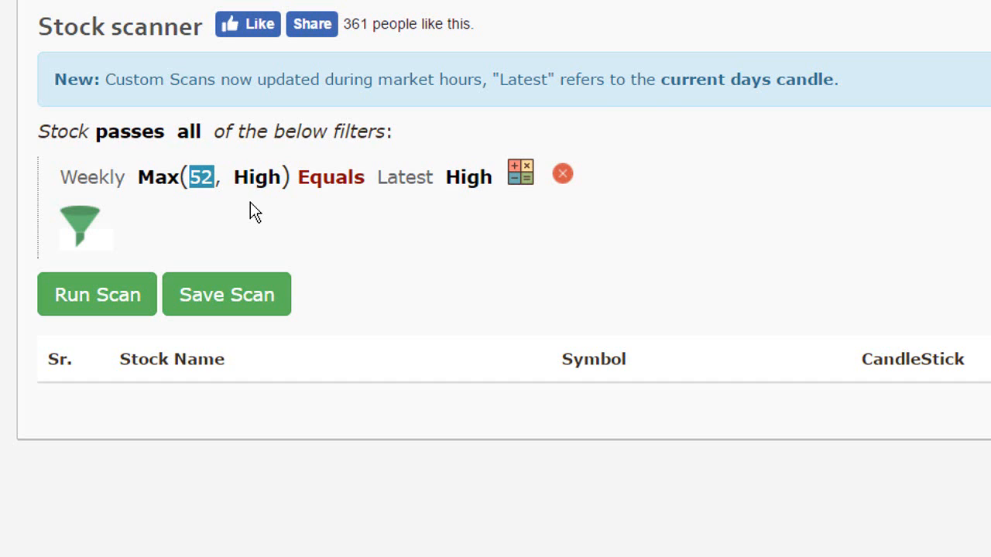
{"action": "mouse_move", "coordinate": [371, 200]}
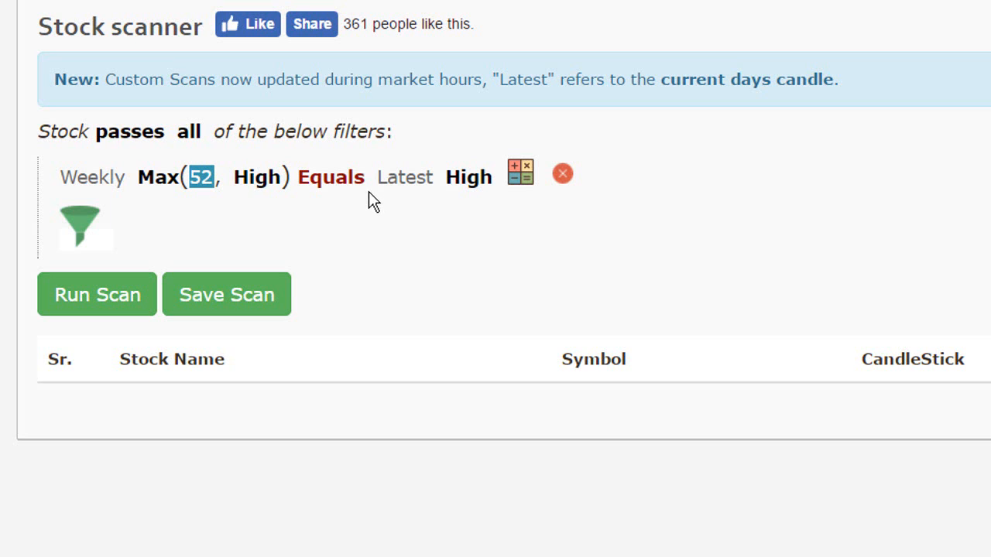
Run the scan to list matching stocks such as 20 Microns and ABB India
{"action": "left_click", "coordinate": [96, 294]}
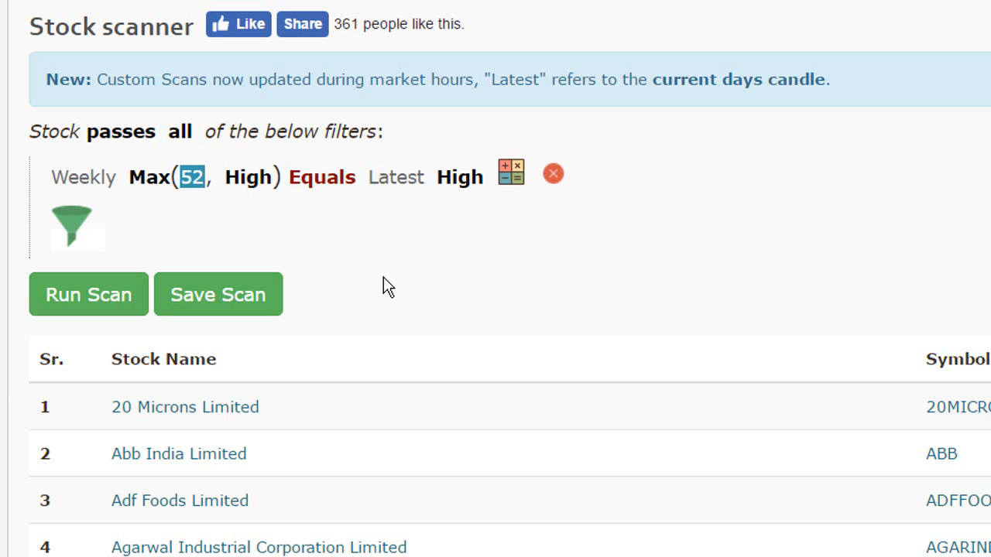
{"action": "mouse_move", "coordinate": [207, 223]}
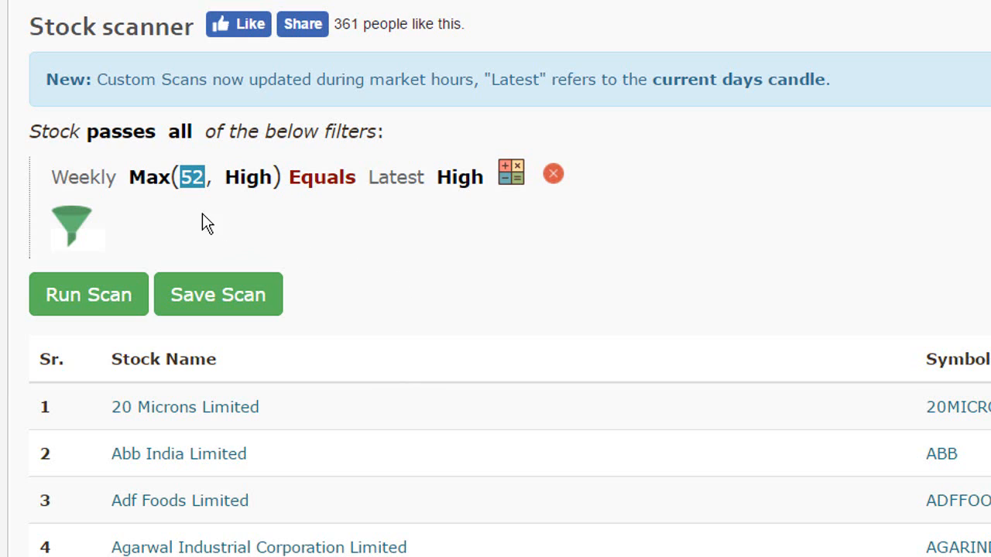
{"action": "mouse_move", "coordinate": [158, 189]}
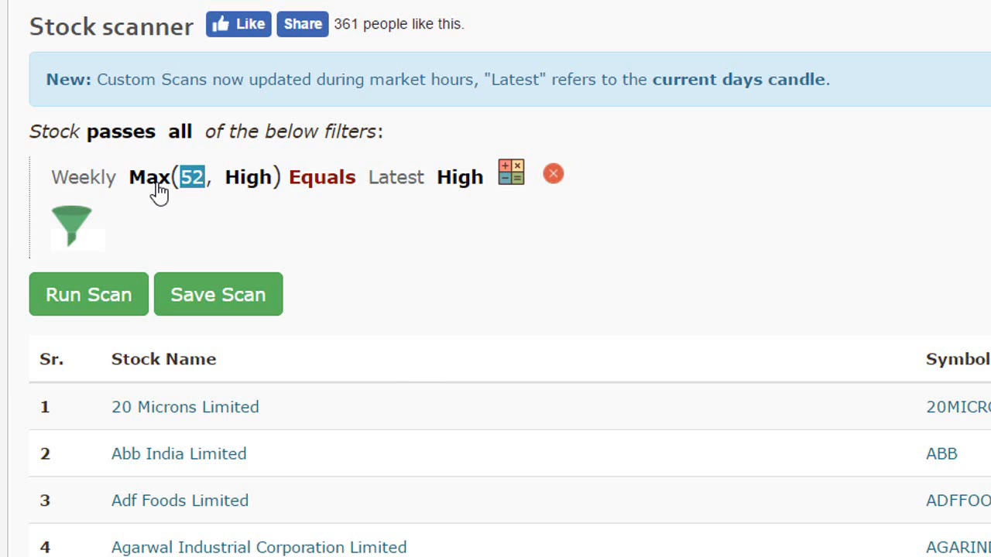
Switch the filter to Weekly Min(52, Low) Equals Latest Low
{"action": "left_click", "coordinate": [158, 177]}
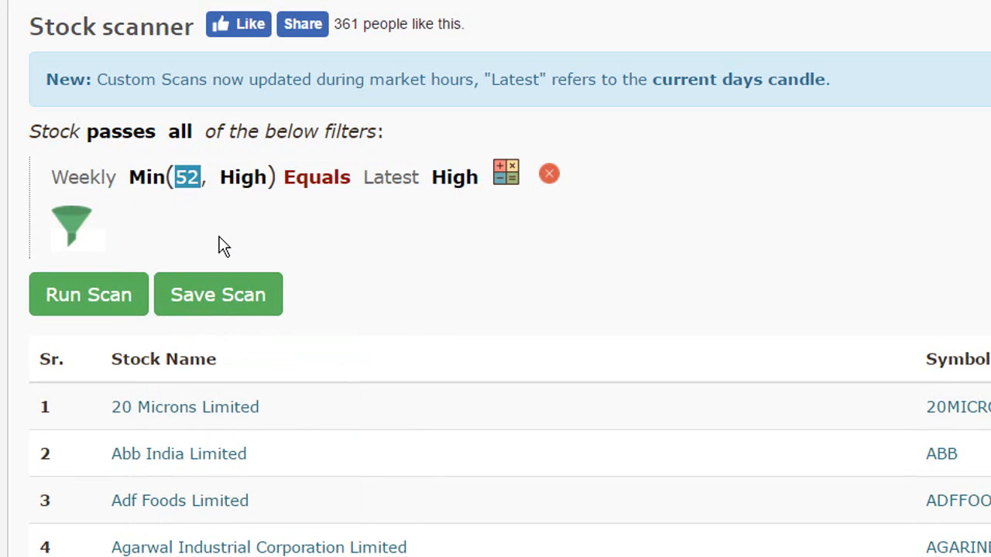
{"action": "mouse_move", "coordinate": [189, 189]}
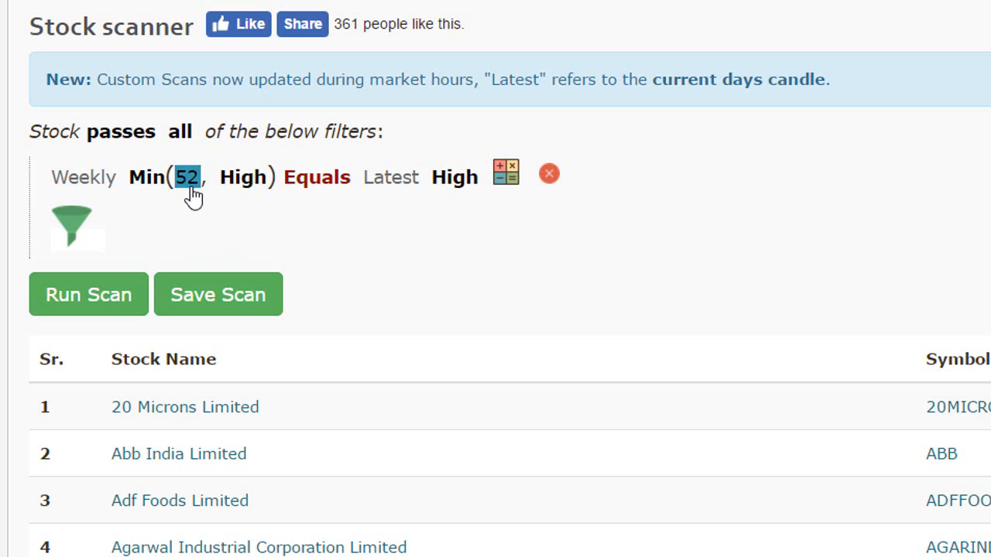
{"action": "mouse_move", "coordinate": [194, 201]}
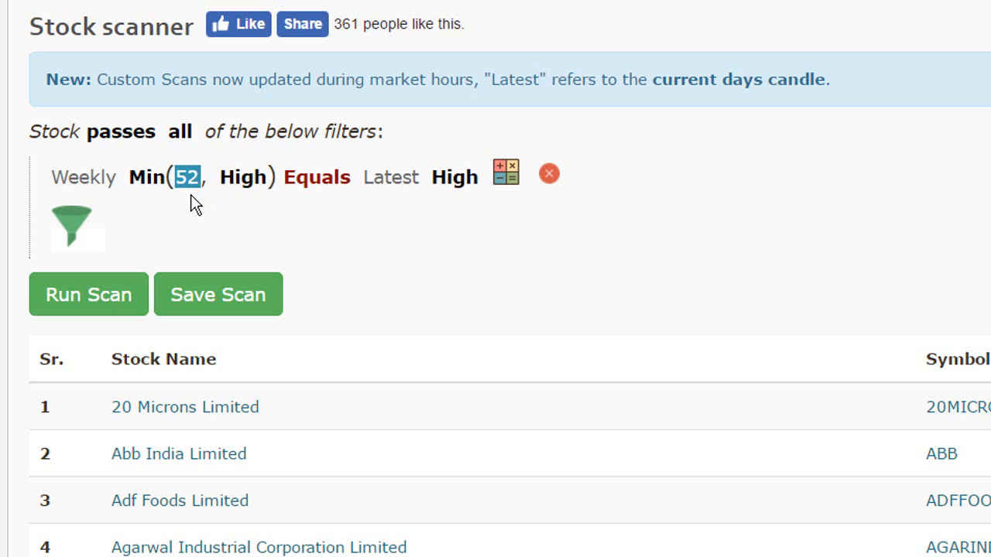
{"action": "mouse_move", "coordinate": [251, 188]}
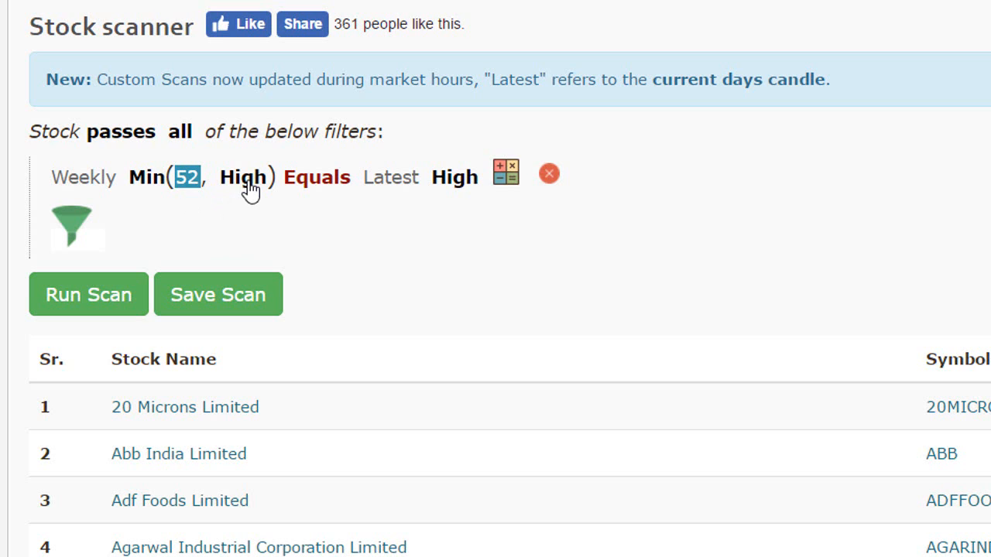
{"action": "left_click", "coordinate": [244, 177]}
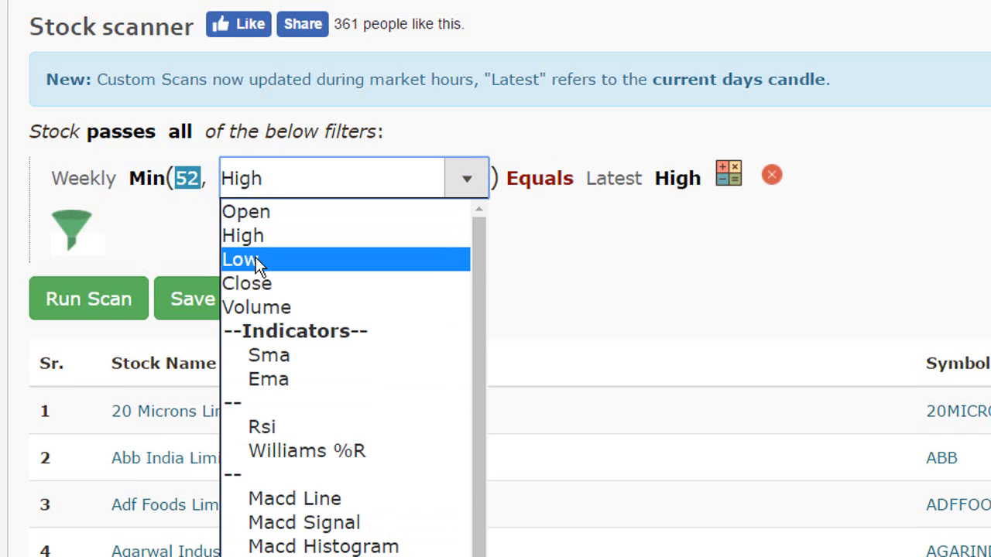
{"action": "left_click", "coordinate": [241, 260]}
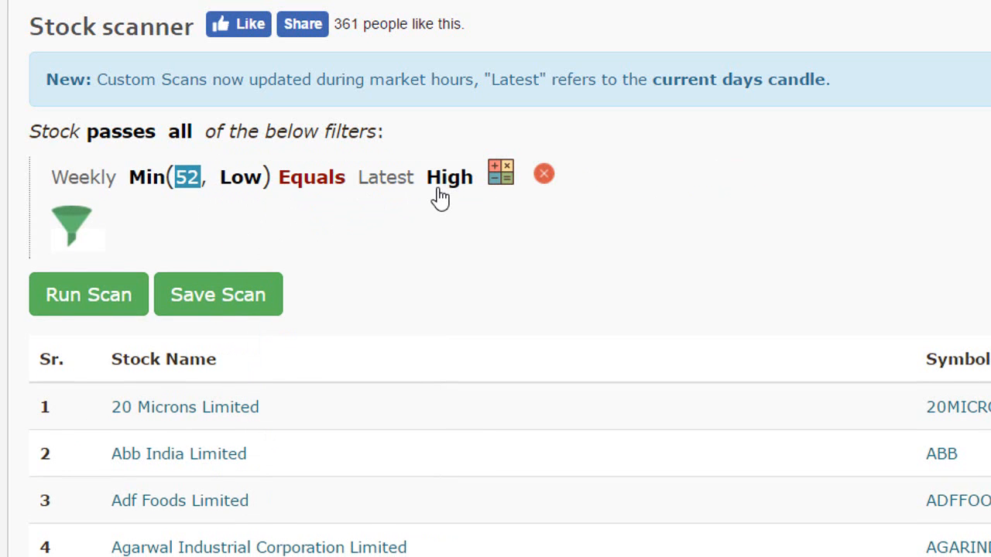
{"action": "left_click", "coordinate": [449, 176]}
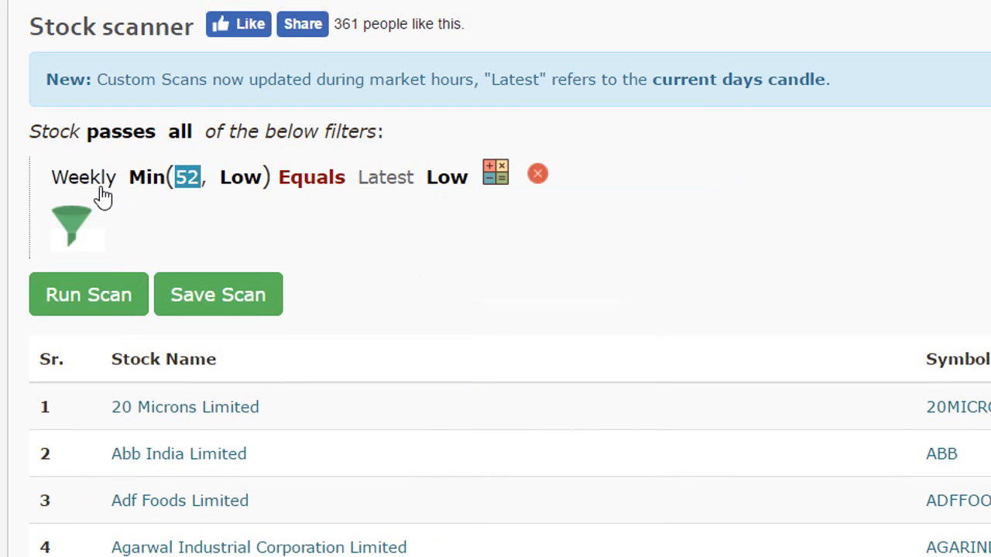
{"action": "mouse_move", "coordinate": [152, 198]}
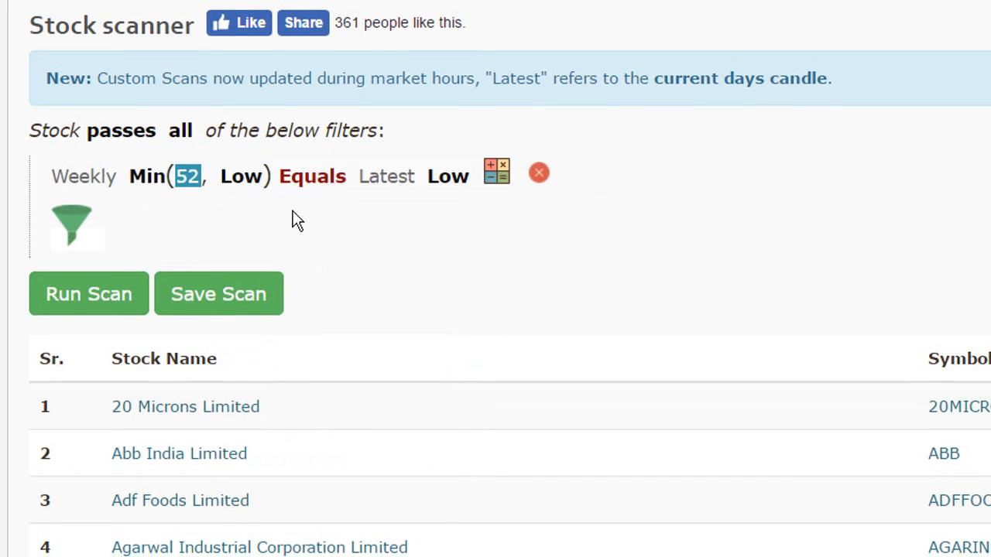
{"action": "mouse_move", "coordinate": [242, 186]}
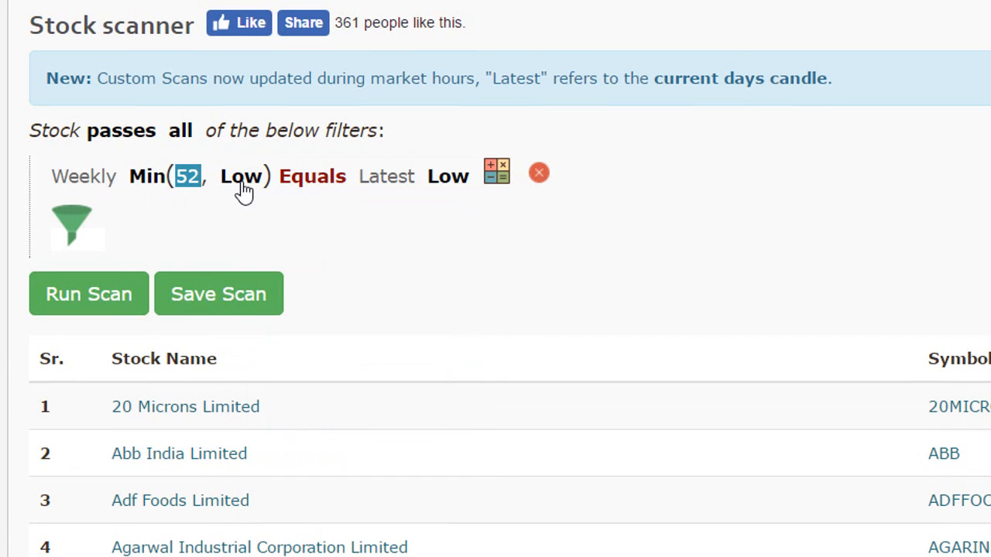
Try Sma inside the minimum term, then settle on High: Weekly Min(52, High) Equals Latest Low
{"action": "left_click", "coordinate": [242, 177]}
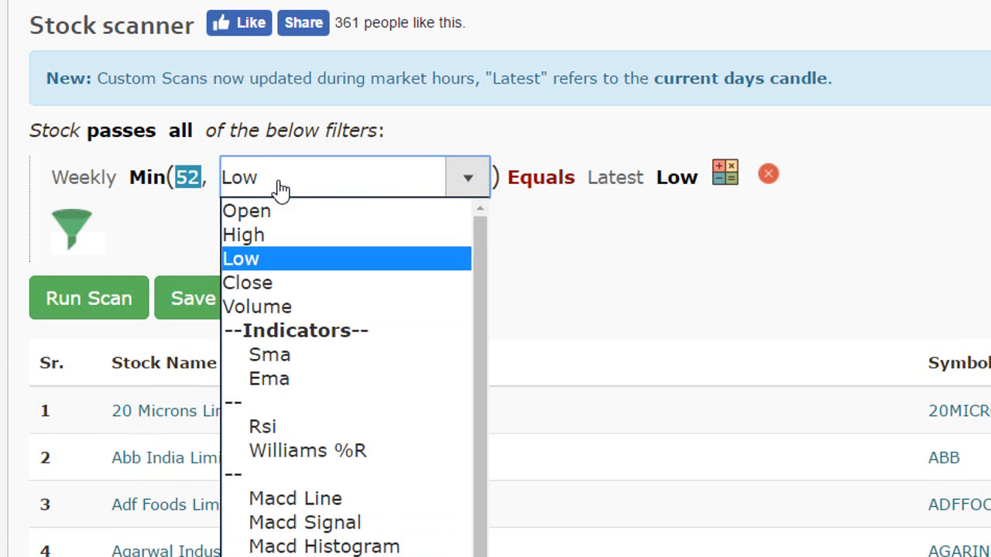
{"action": "mouse_move", "coordinate": [269, 378]}
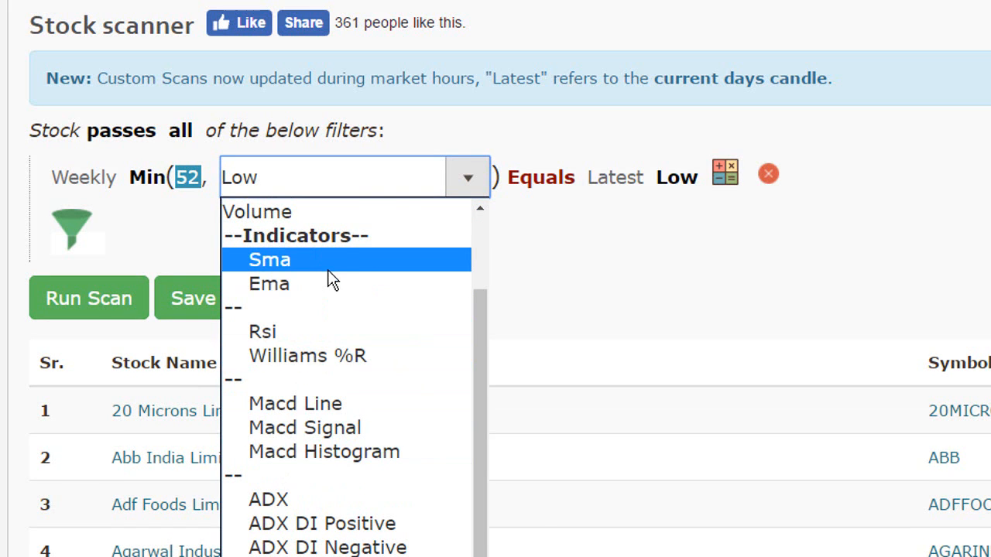
{"action": "left_click", "coordinate": [270, 260]}
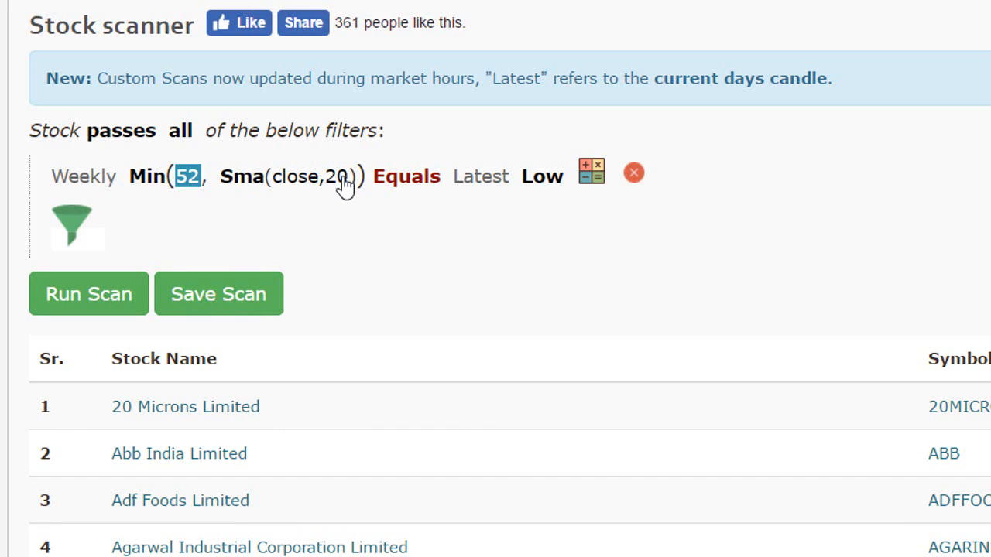
{"action": "left_click", "coordinate": [294, 176]}
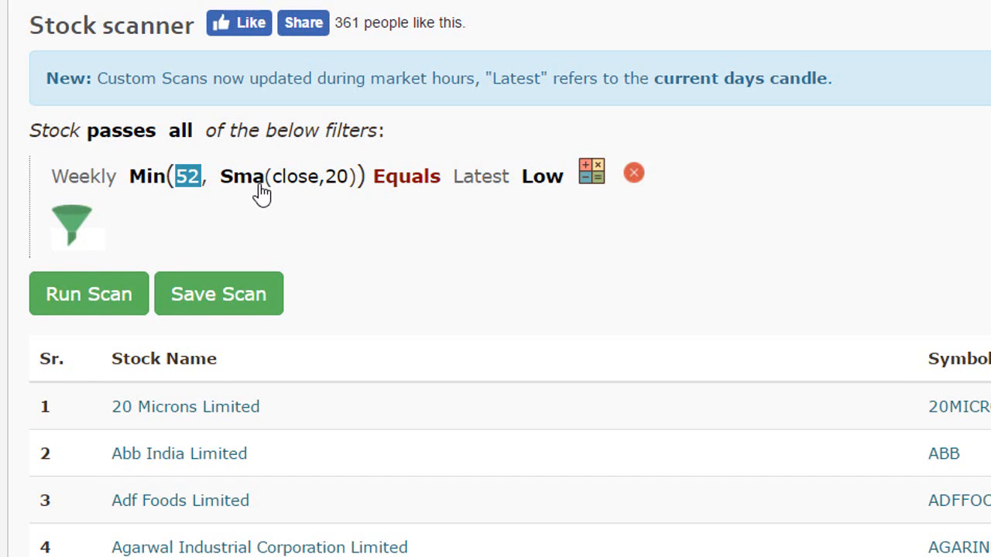
{"action": "left_click", "coordinate": [242, 176]}
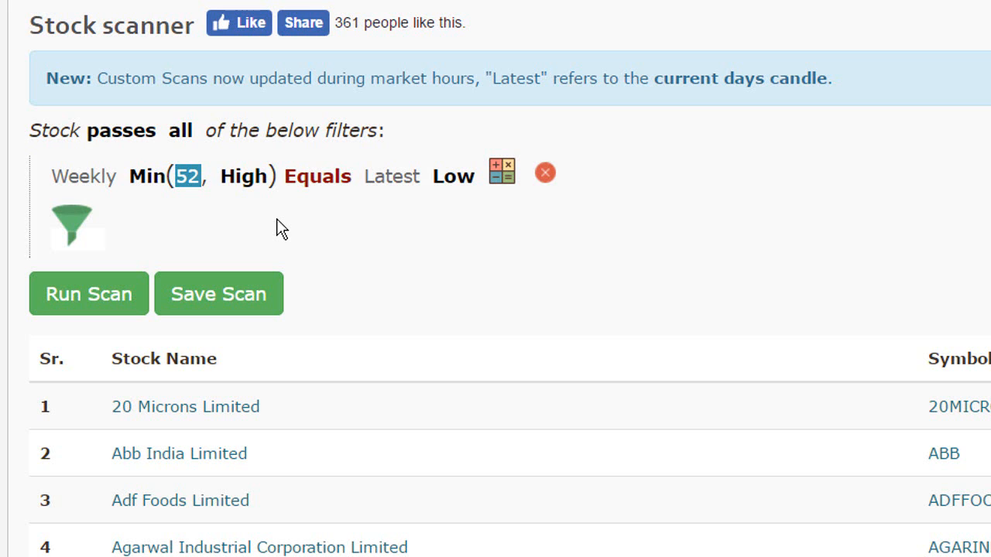
Keep weekly candles and switch back to Weekly Max(52, High) Equals Latest High
{"action": "left_click", "coordinate": [84, 177]}
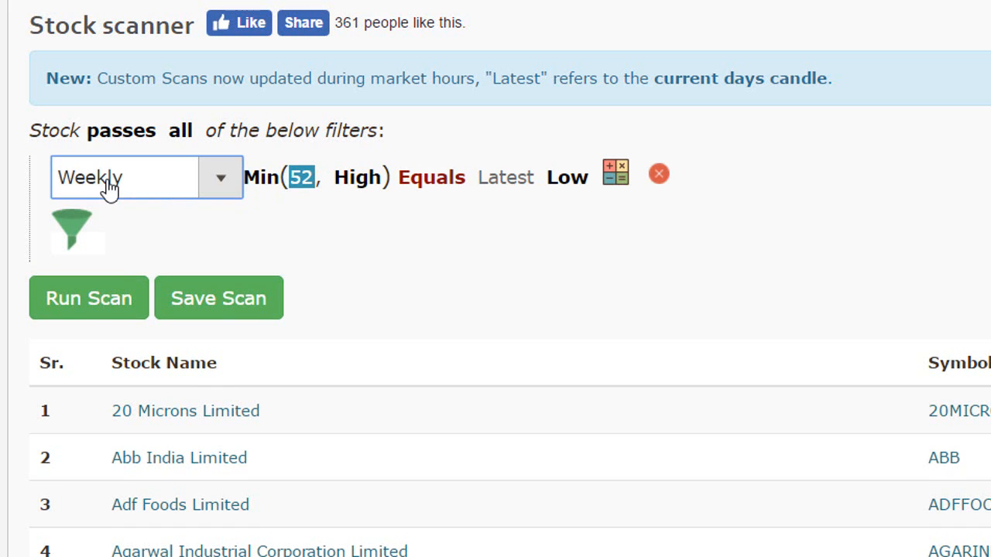
{"action": "left_click", "coordinate": [124, 177]}
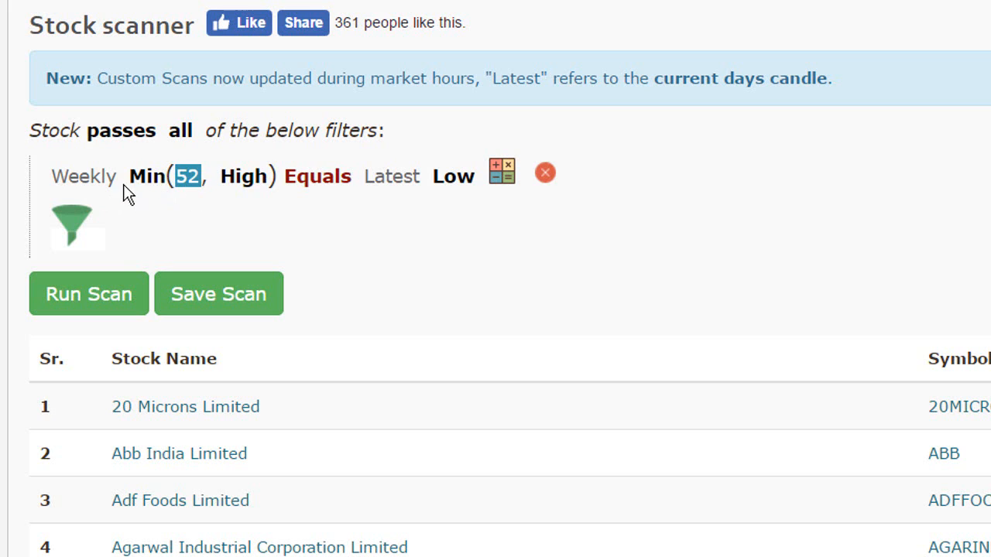
{"action": "mouse_move", "coordinate": [155, 195]}
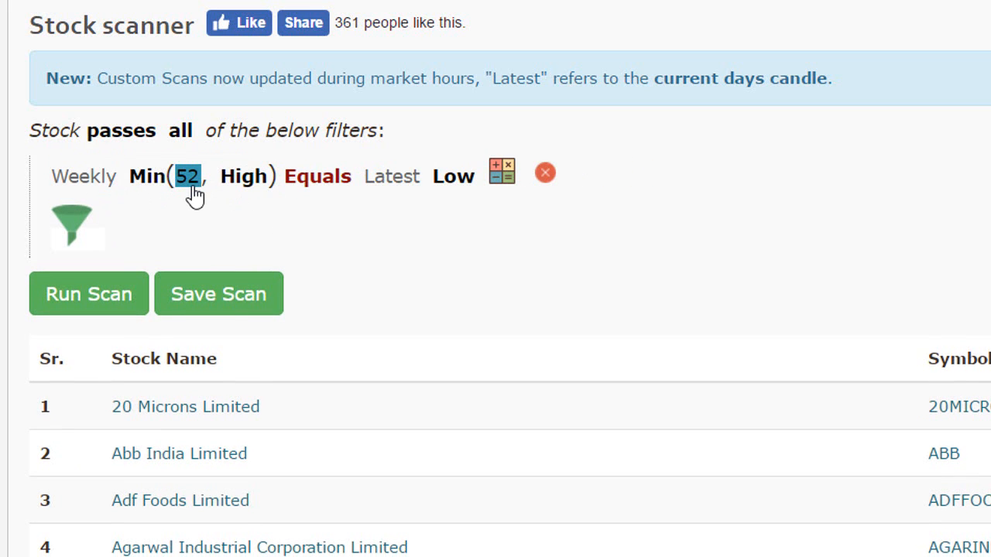
{"action": "mouse_move", "coordinate": [267, 188]}
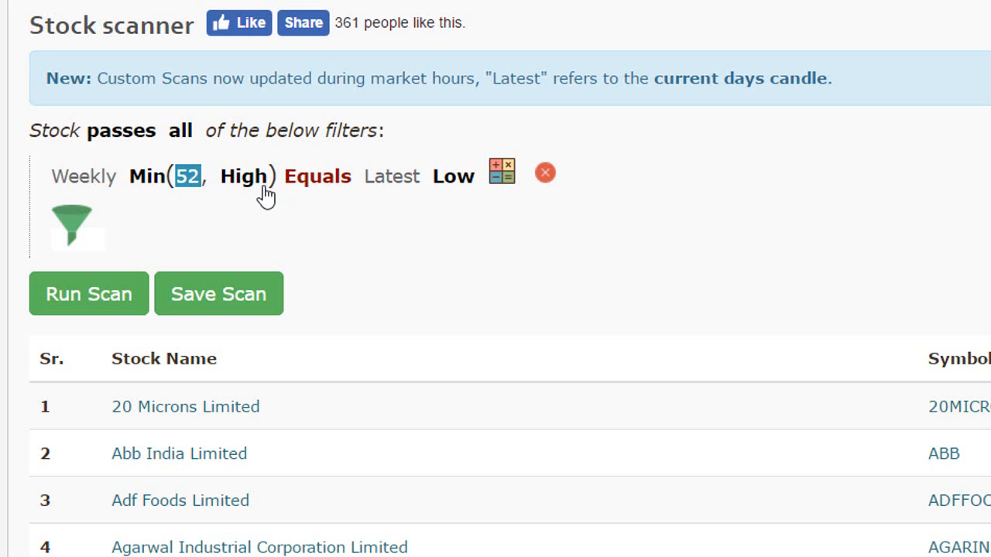
{"action": "left_click", "coordinate": [164, 176]}
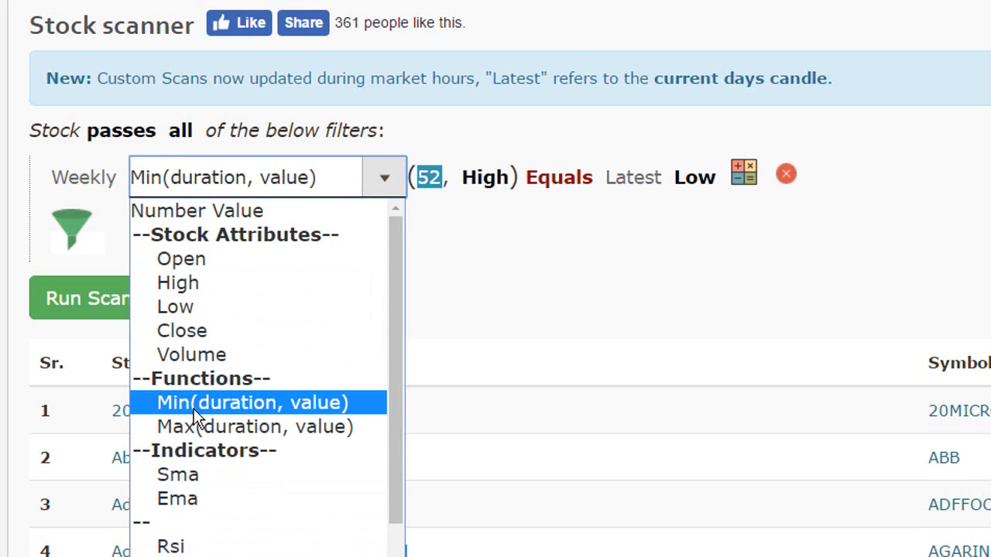
{"action": "left_click", "coordinate": [254, 427]}
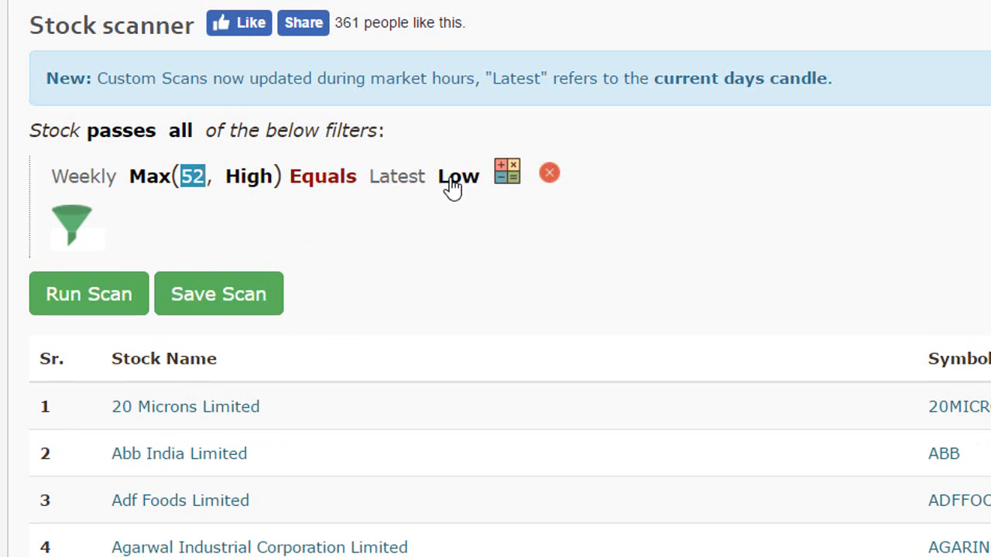
{"action": "left_click", "coordinate": [458, 176]}
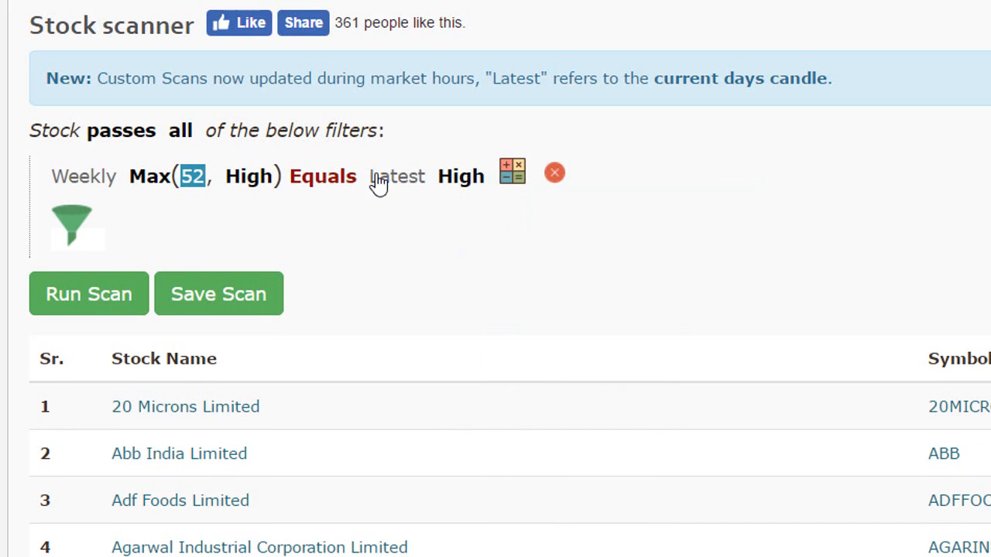
Switch the Max(High) condition from weekly 52 periods to monthly 12 periods
{"action": "left_click", "coordinate": [83, 177]}
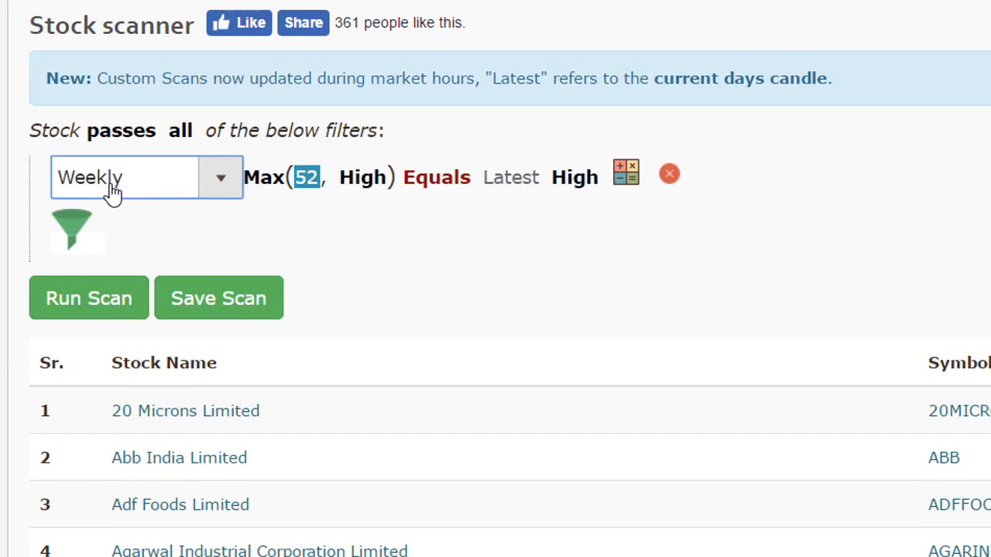
{"action": "left_click", "coordinate": [220, 176]}
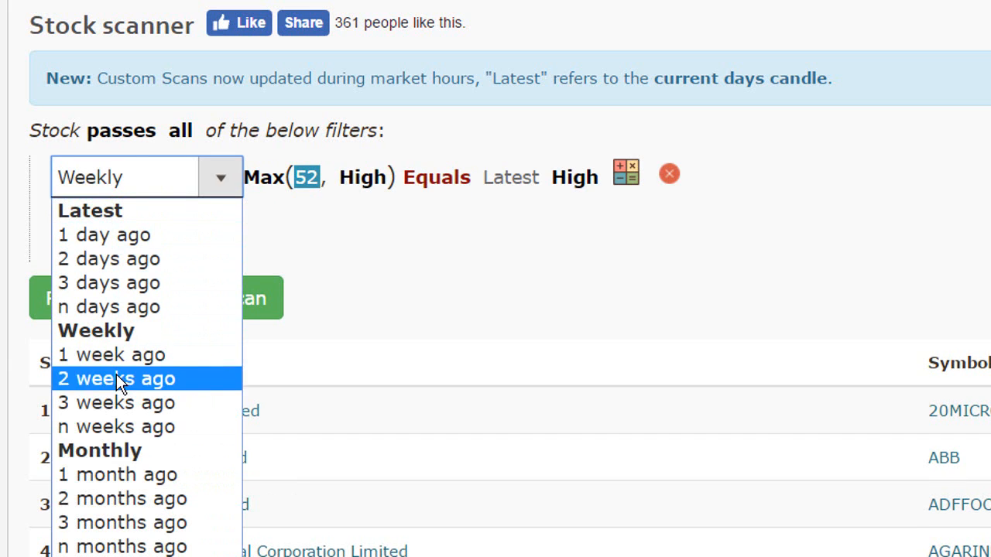
{"action": "left_click", "coordinate": [99, 449]}
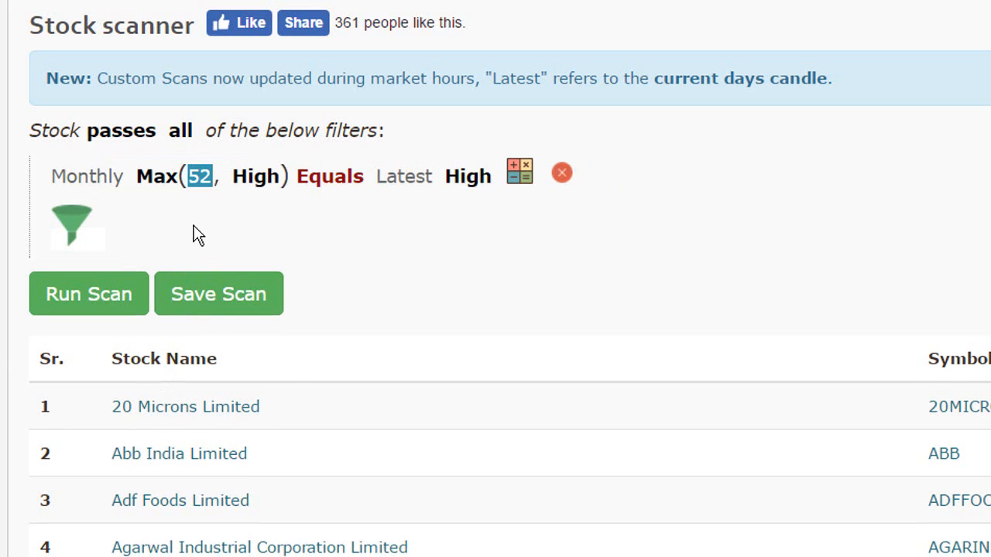
{"action": "left_click", "coordinate": [198, 177]}
{"action": "type", "text": "12"}
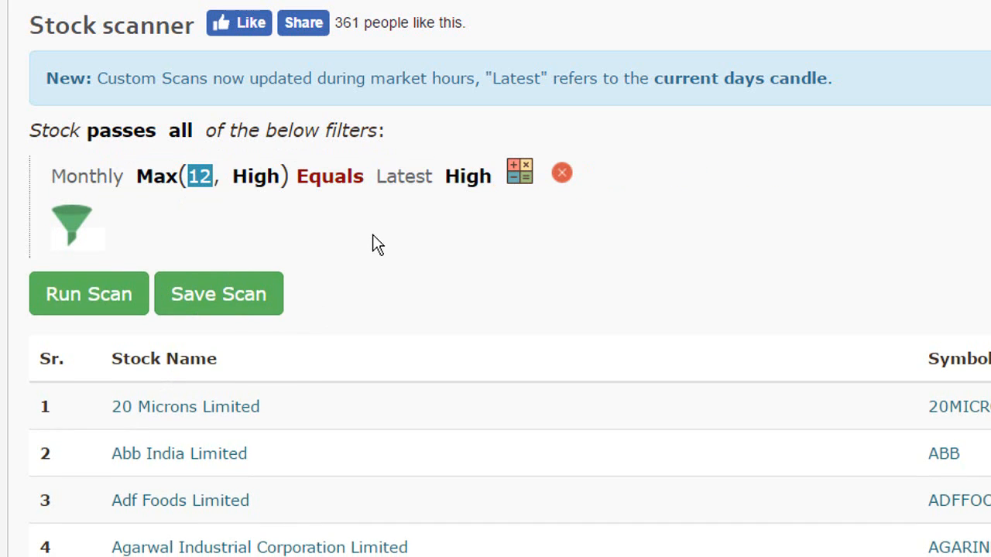
{"action": "mouse_move", "coordinate": [287, 401]}
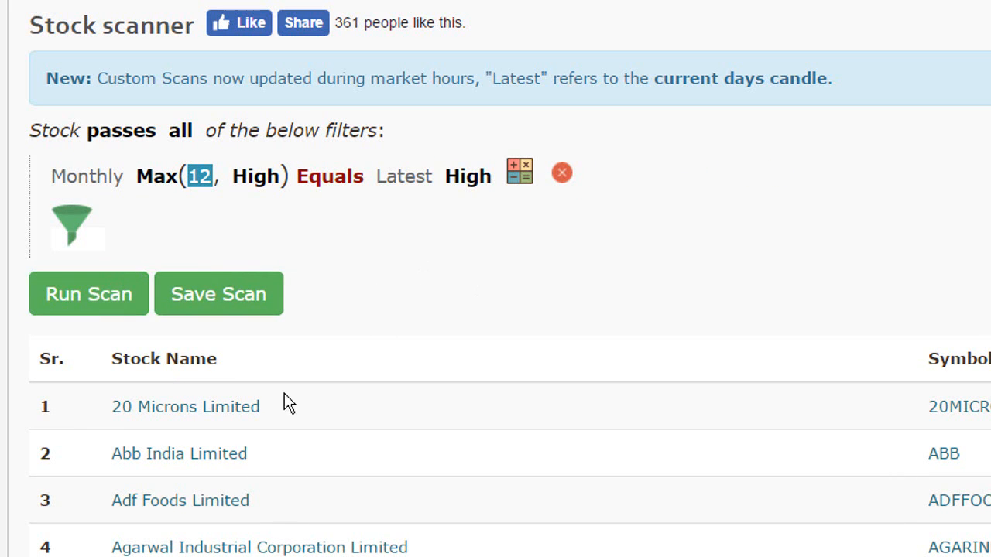
{"action": "mouse_move", "coordinate": [359, 401]}
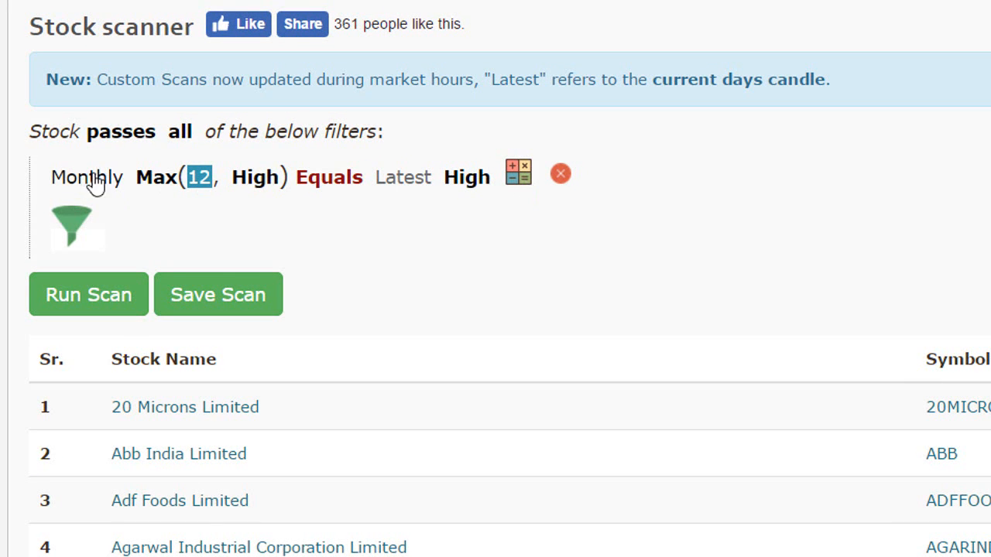
{"action": "mouse_move", "coordinate": [171, 189]}
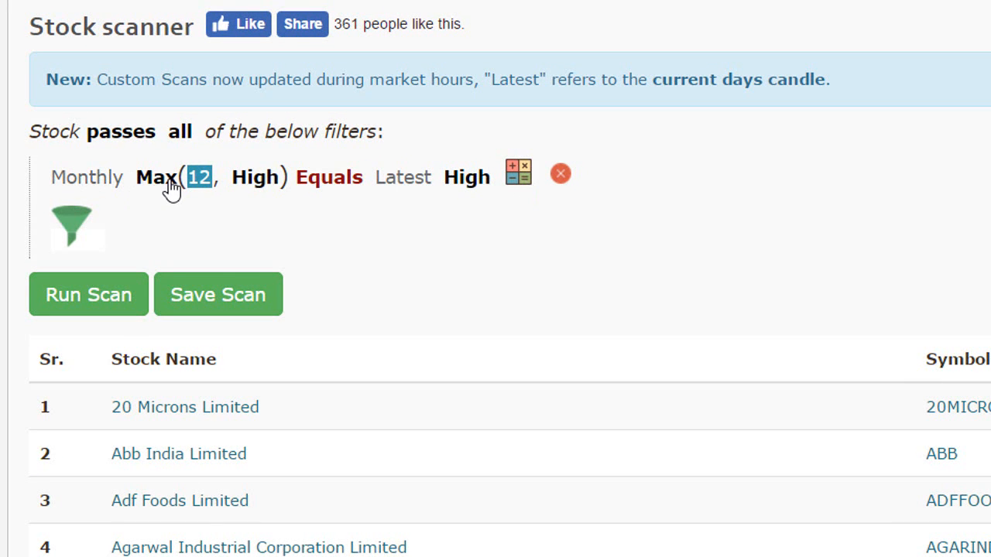